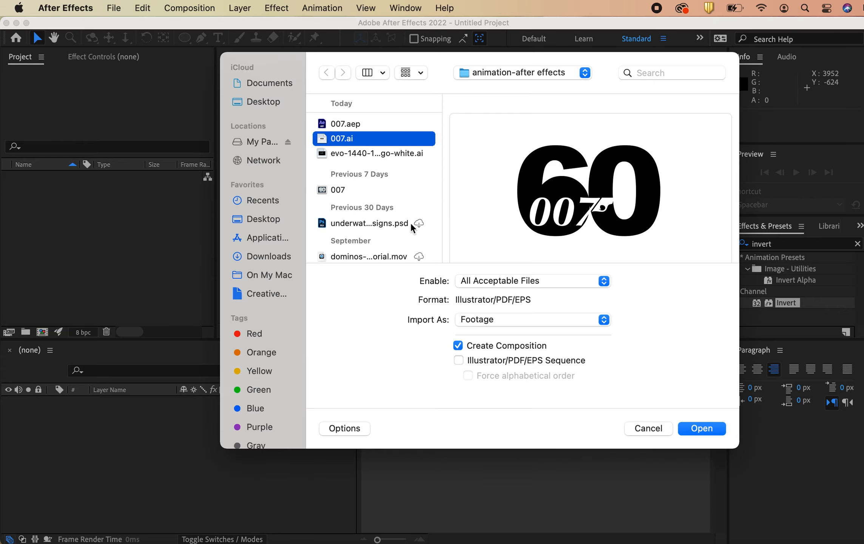
mouse_move(619, 301)
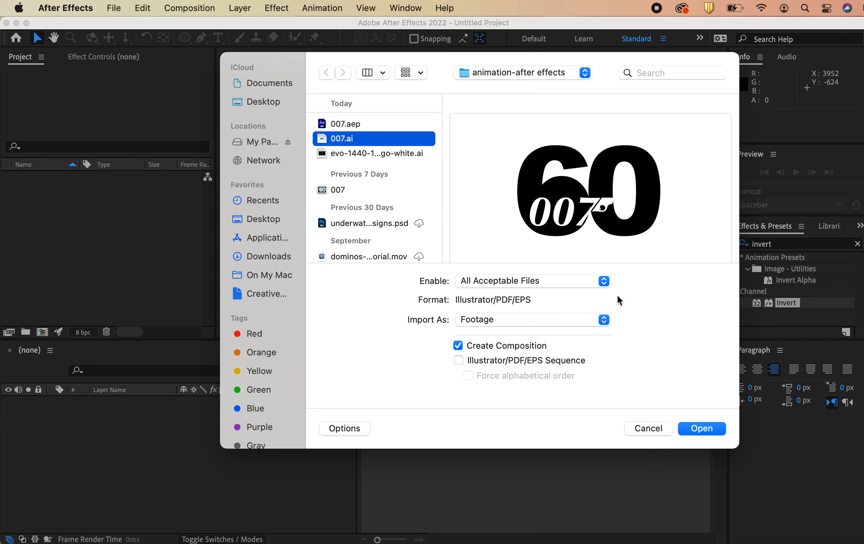
mouse_move(635, 231)
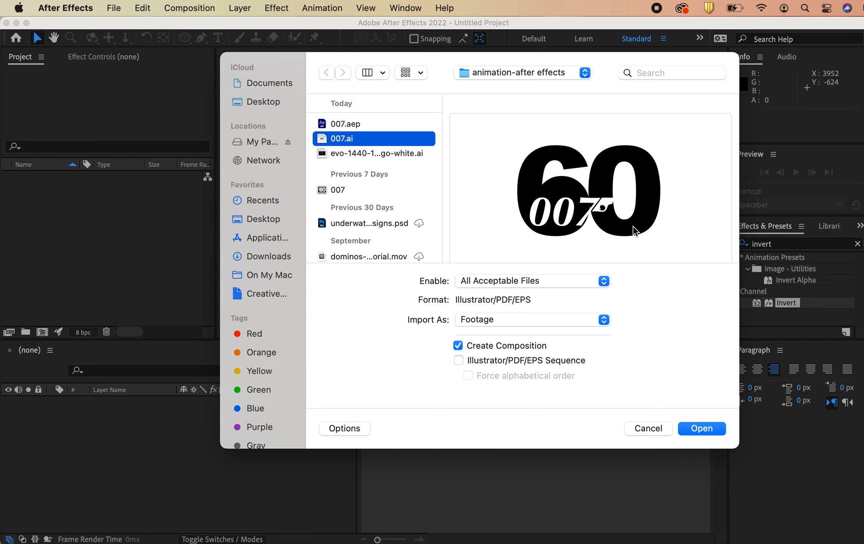
Import 007.ai as a layered Composition so the 007 comp and its layers folder appear
left_click(532, 320)
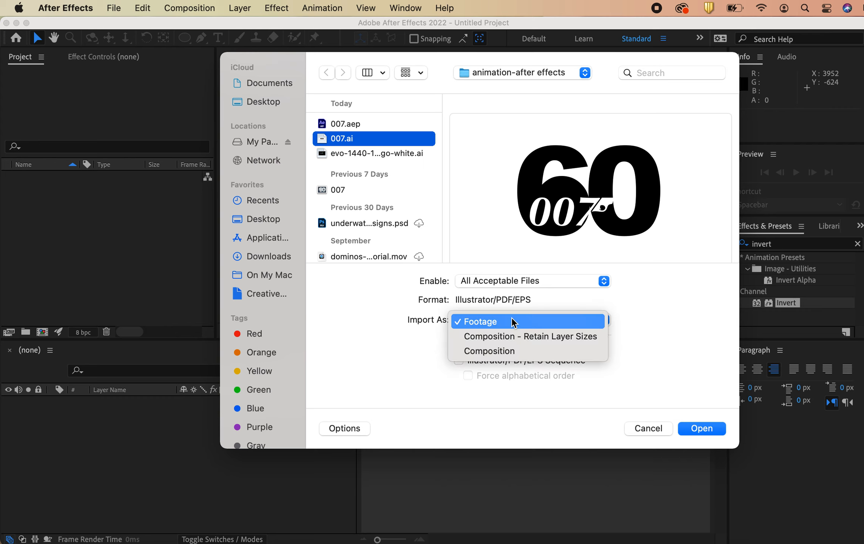
mouse_move(501, 351)
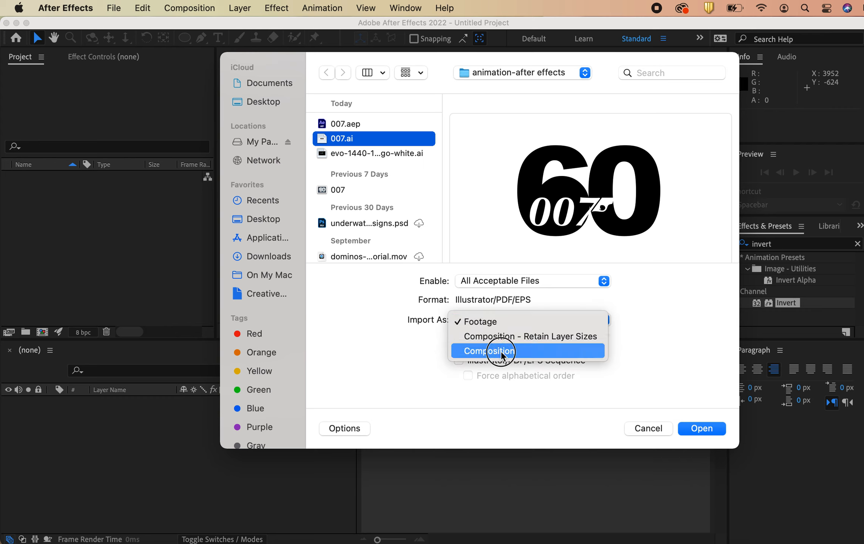
left_click(490, 352)
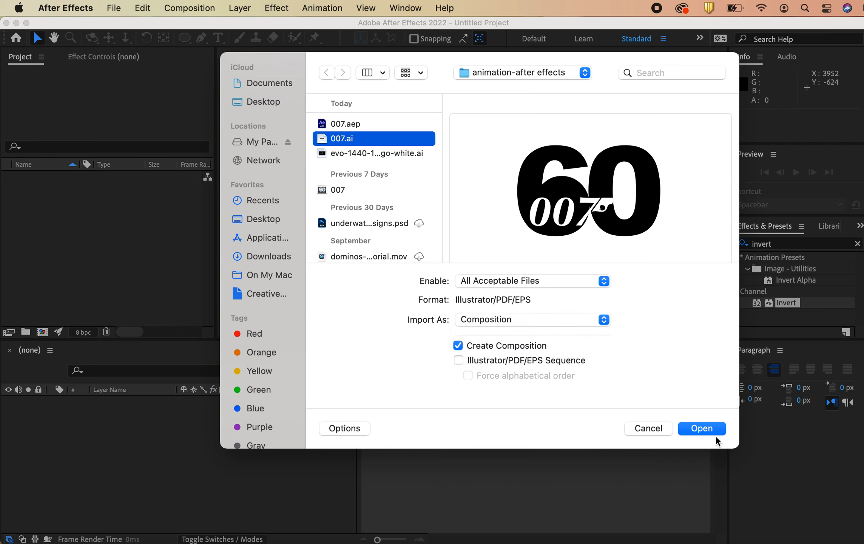
left_click(702, 429)
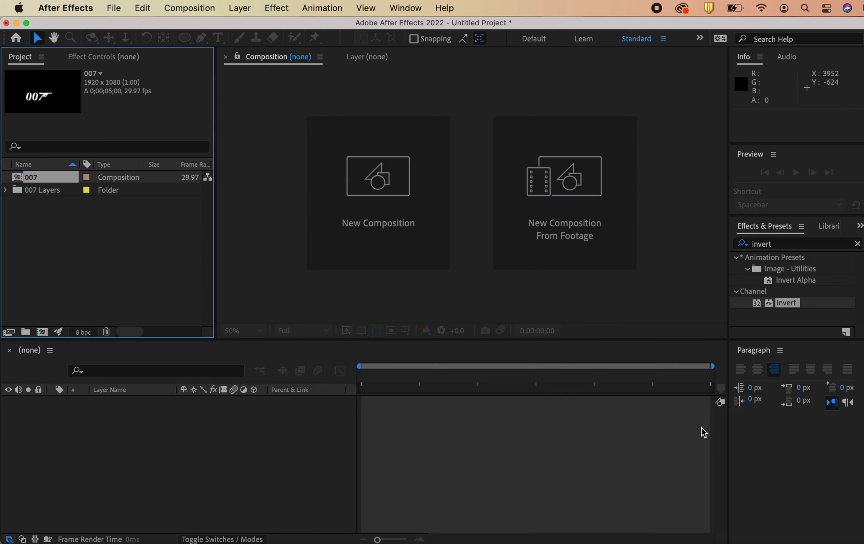
mouse_move(21, 183)
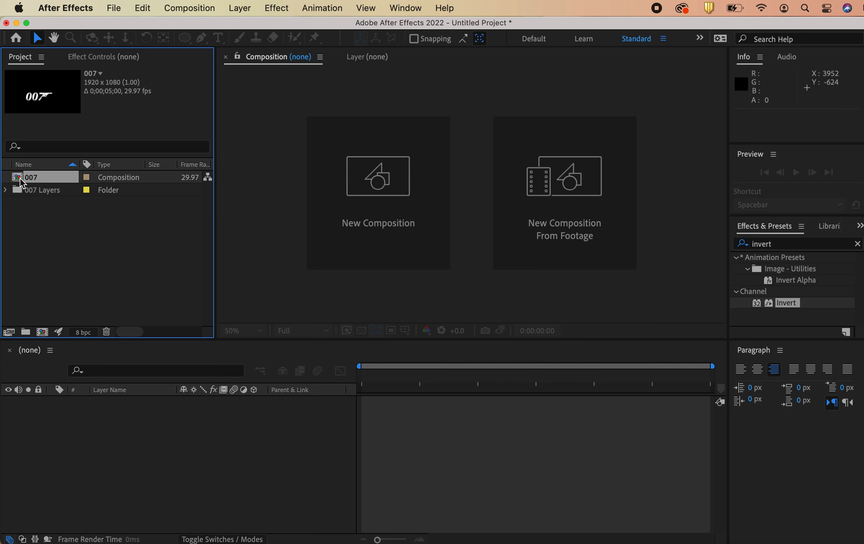
Open the 007 composition and move the gun layer to the top of the stack
double_click(31, 176)
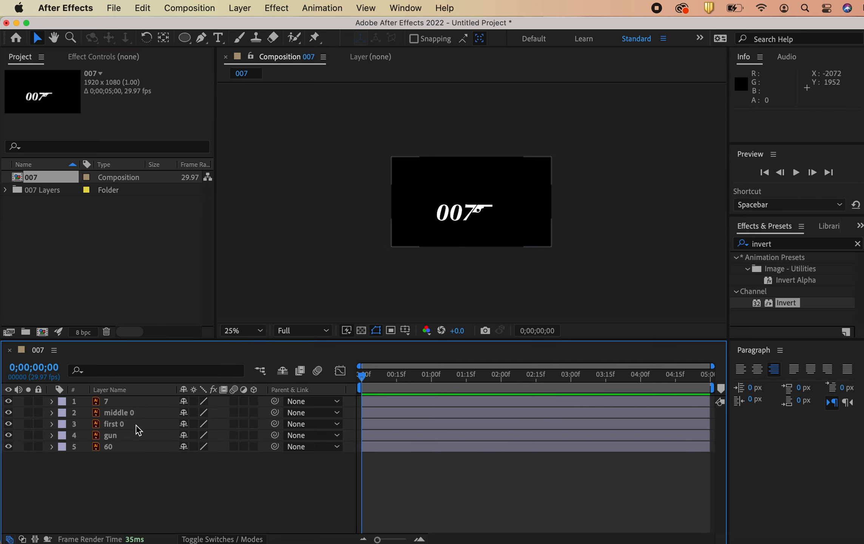
left_click(110, 435)
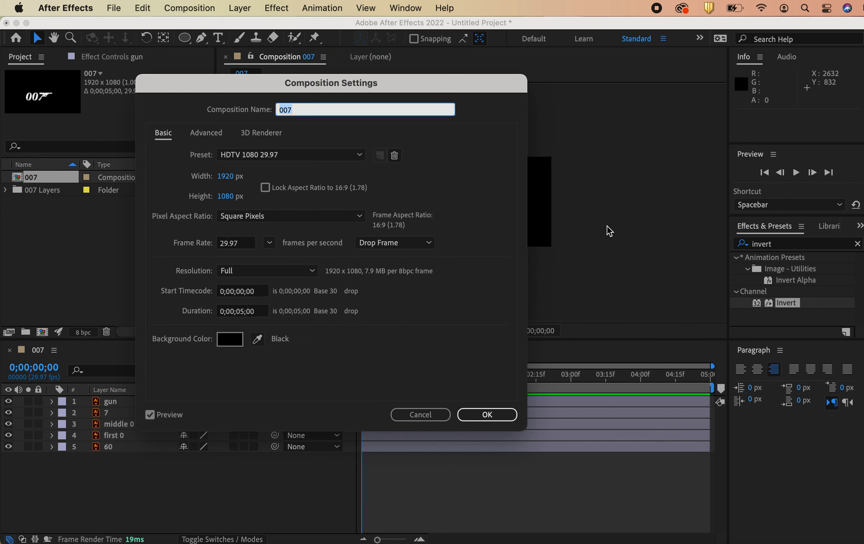
left_click(290, 154)
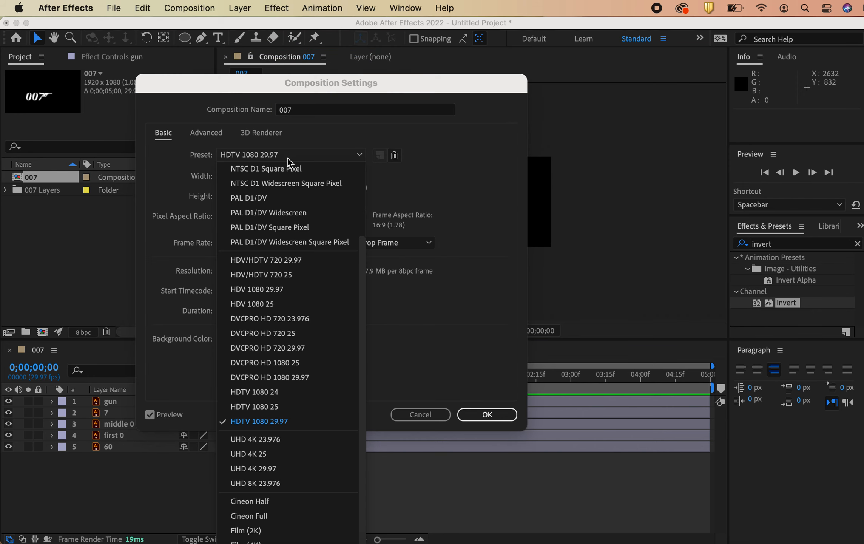
mouse_move(267, 421)
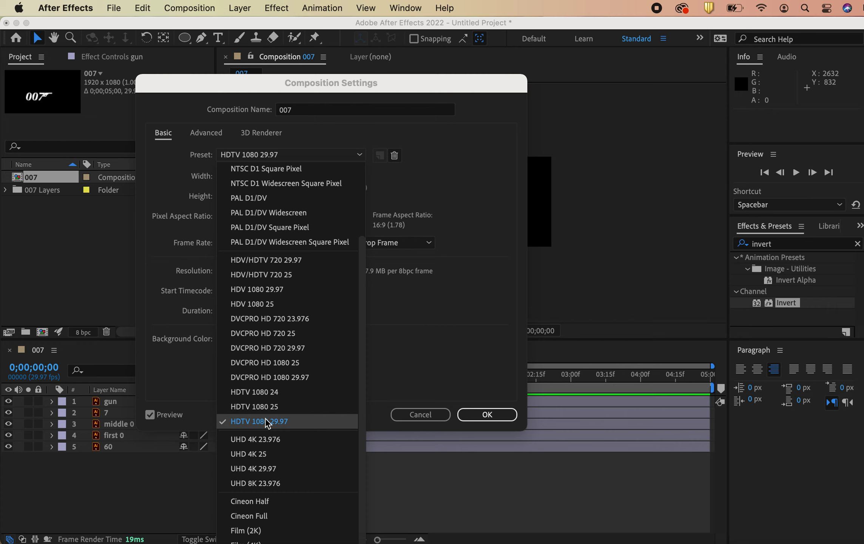
mouse_move(346, 427)
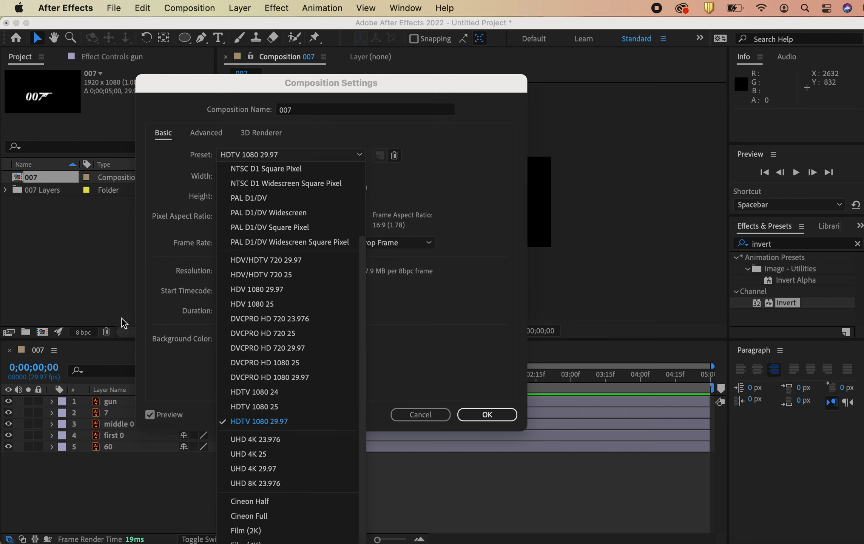
mouse_move(431, 327)
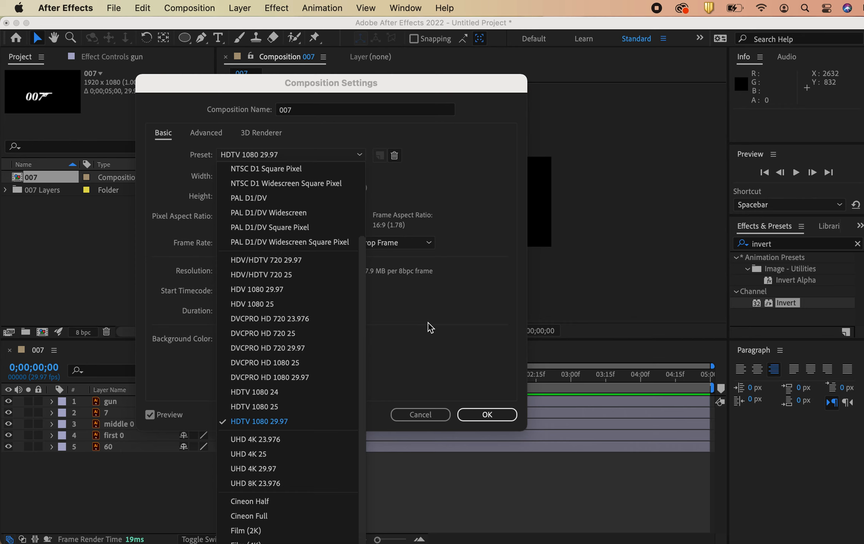
left_click(261, 421)
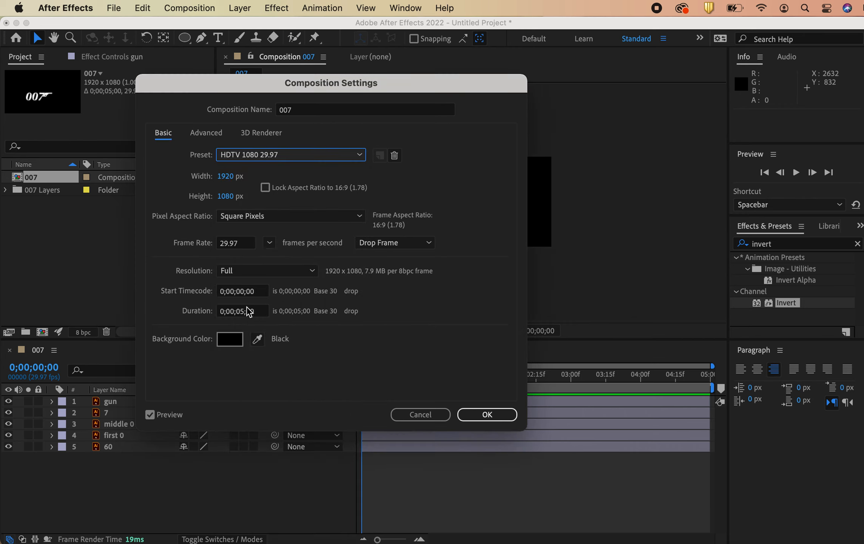
mouse_move(233, 347)
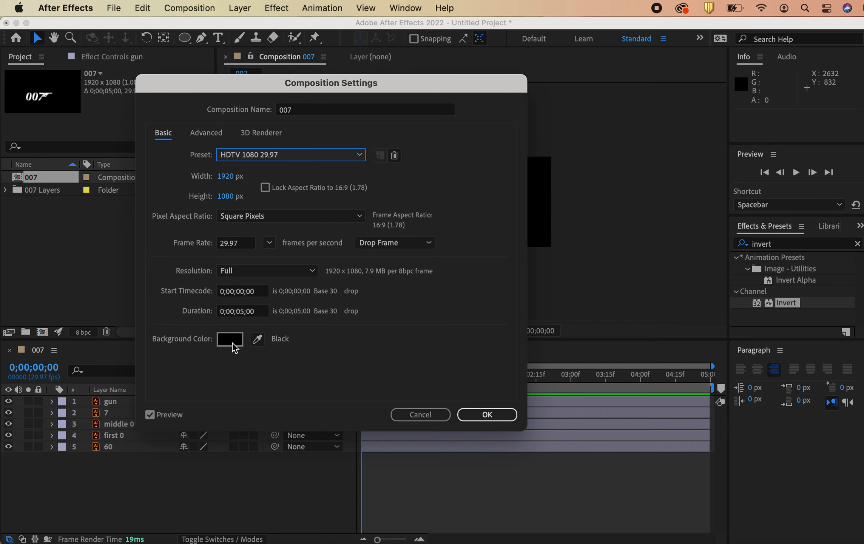
mouse_move(233, 346)
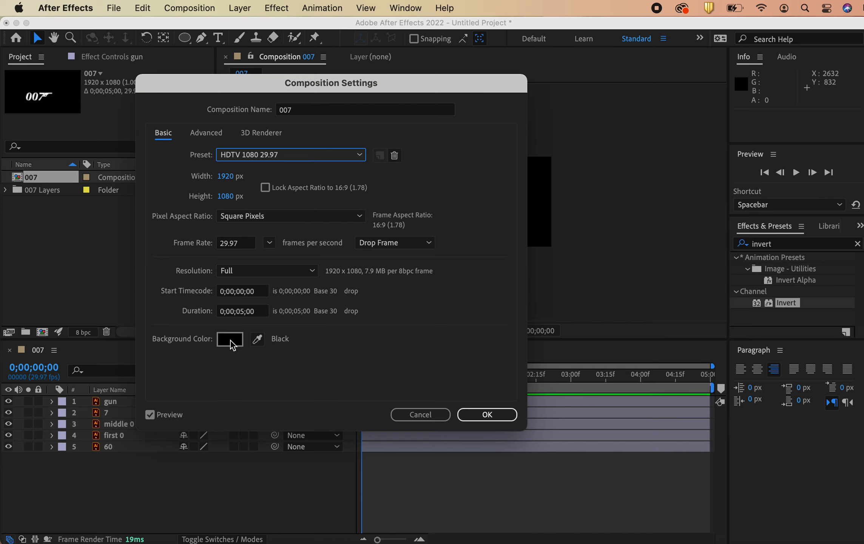
mouse_move(274, 382)
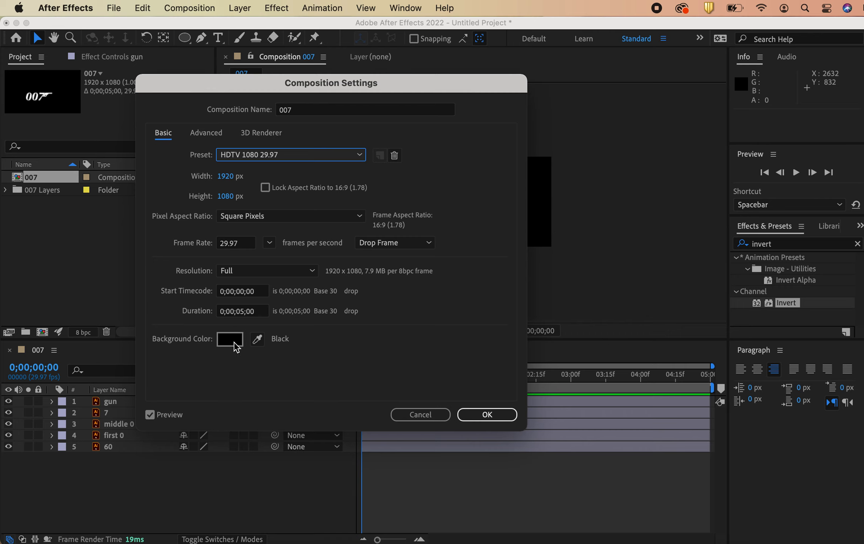
mouse_move(487, 415)
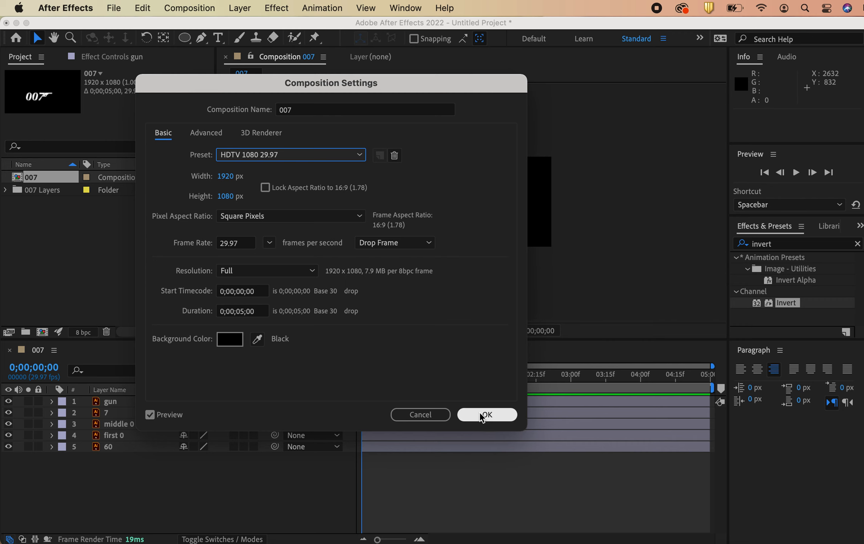
Accept the comp settings, then apply Channel > Invert to the 007 artwork layers so they show white
left_click(486, 415)
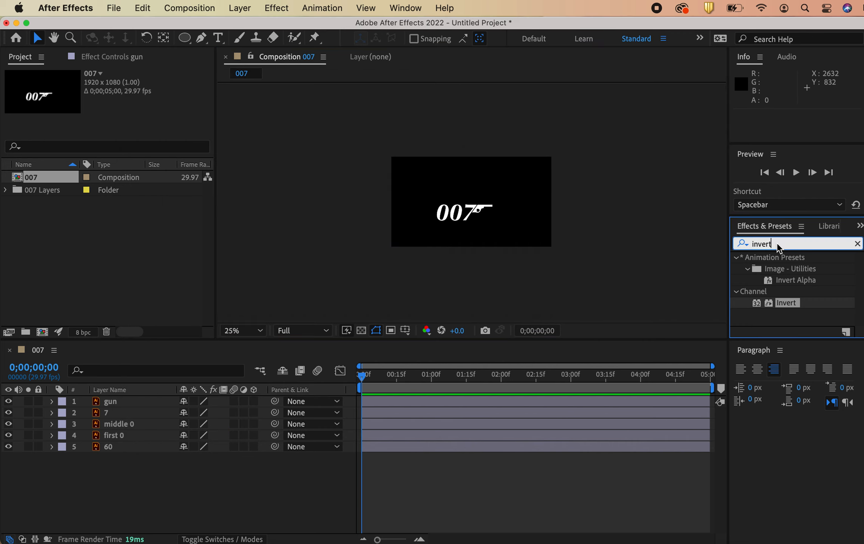
mouse_move(747, 234)
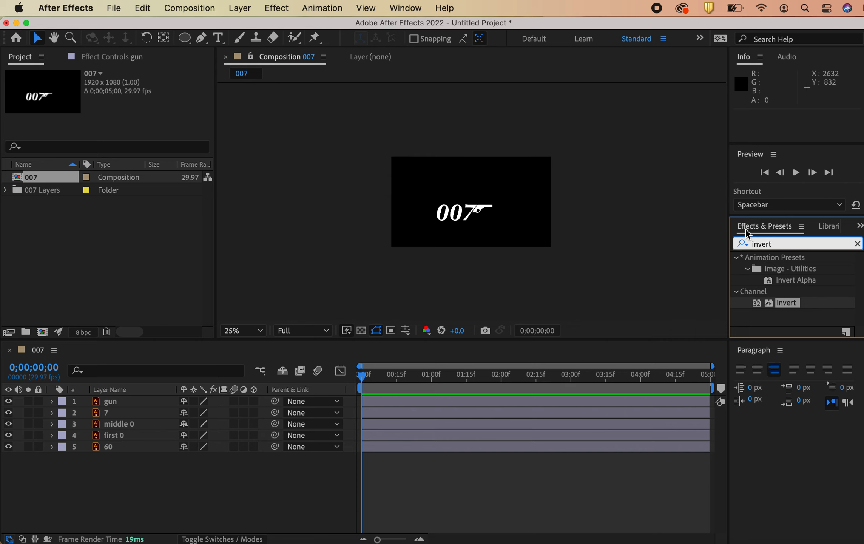
left_click(405, 8)
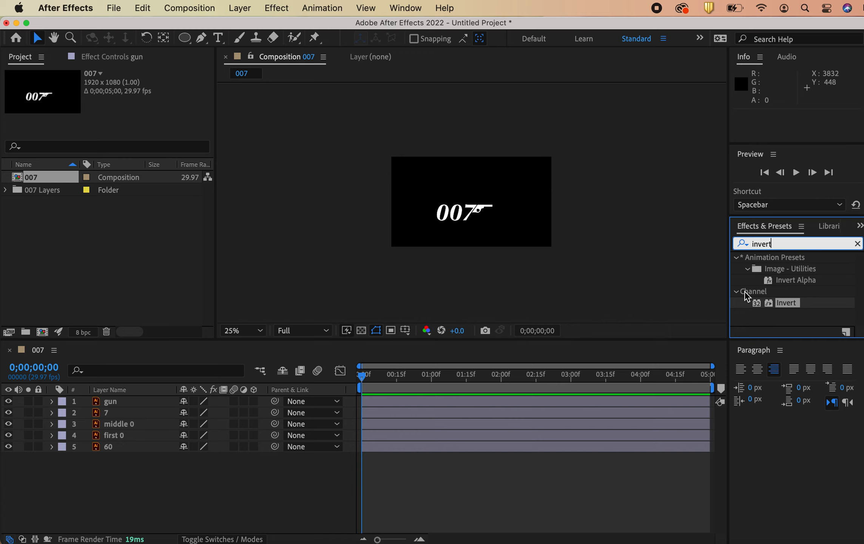
mouse_move(802, 270)
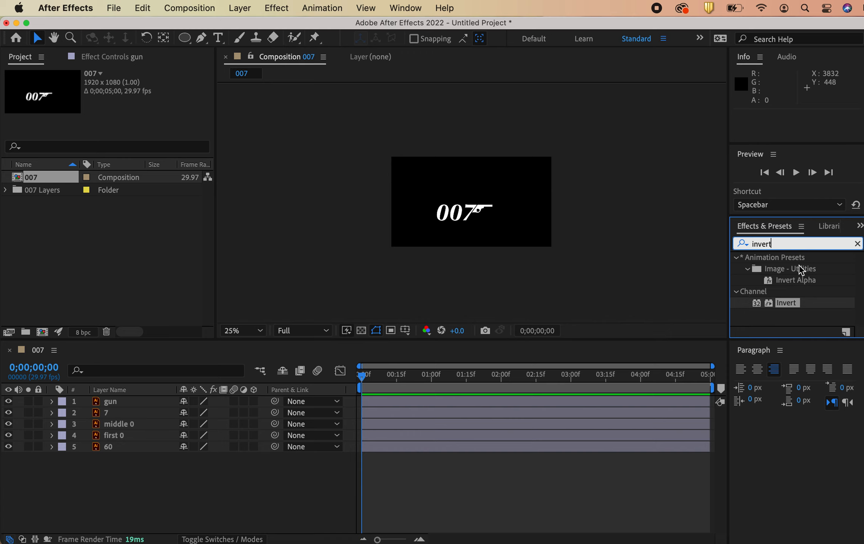
mouse_move(789, 307)
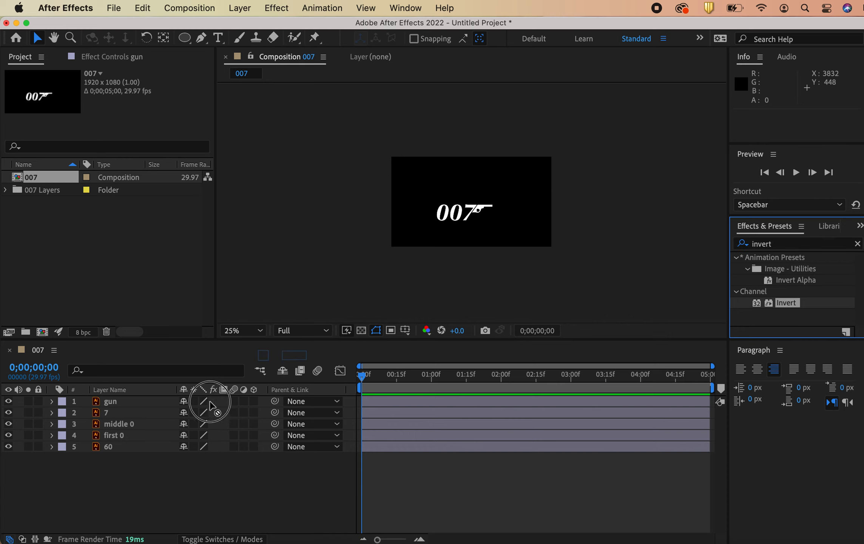
double_click(788, 302)
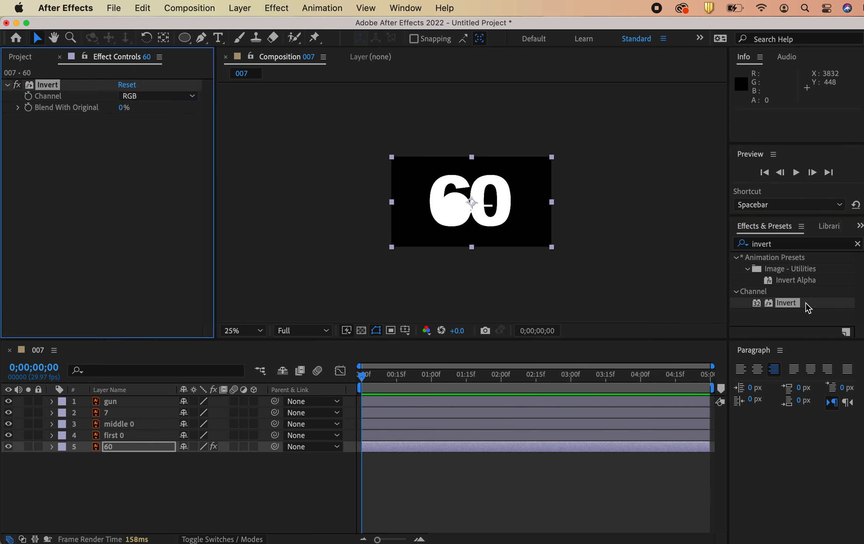
left_click(115, 435)
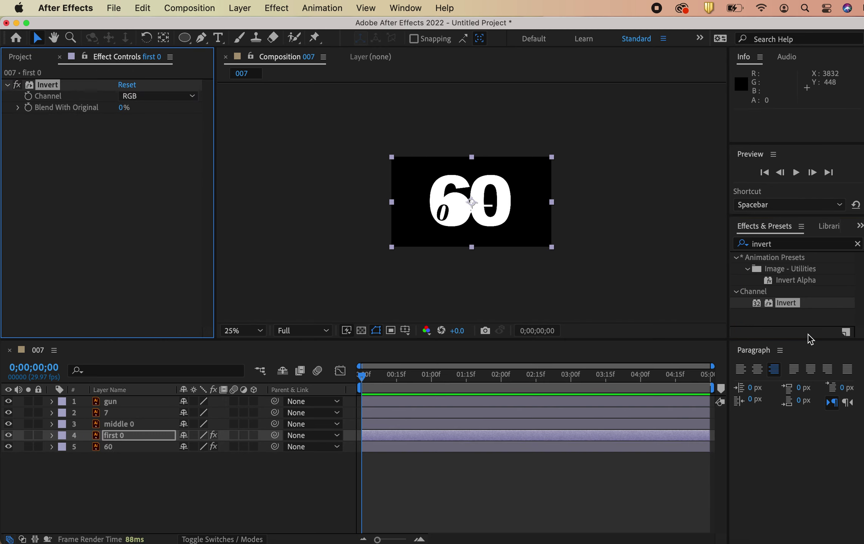
left_click(113, 413)
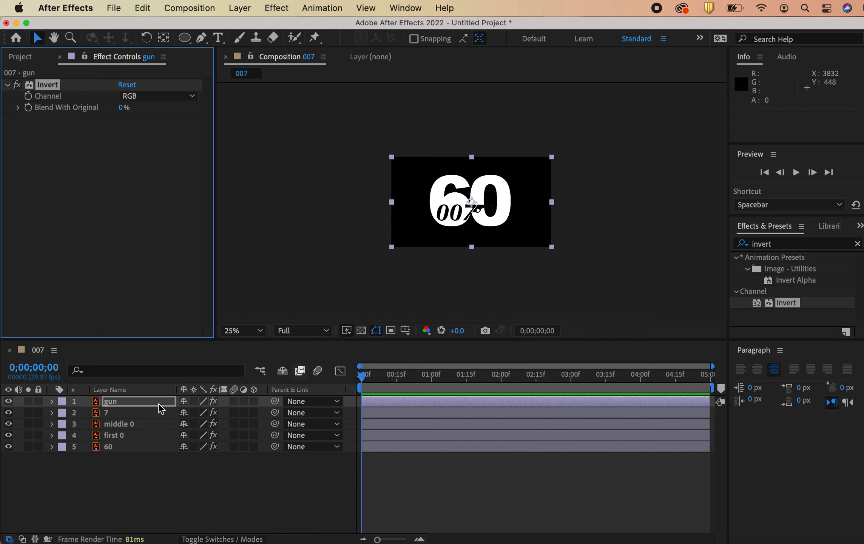
mouse_move(116, 72)
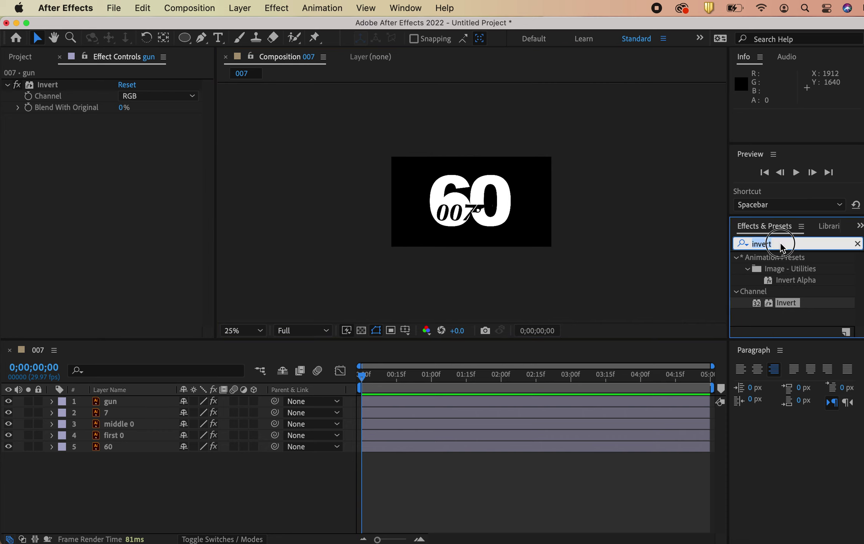
Select gun, 7, middle 0 and first 0 and add Position keyframes at 2;00
left_click(858, 243)
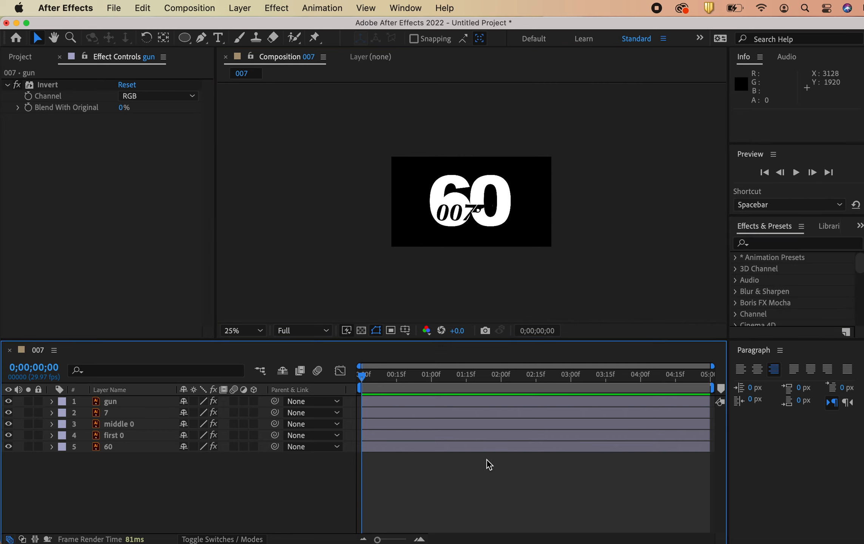
left_click(110, 401)
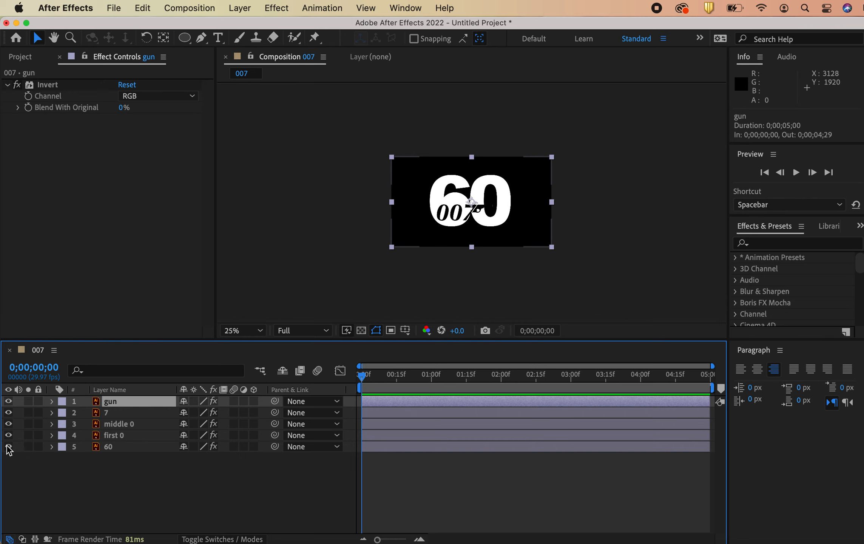
left_click(113, 435)
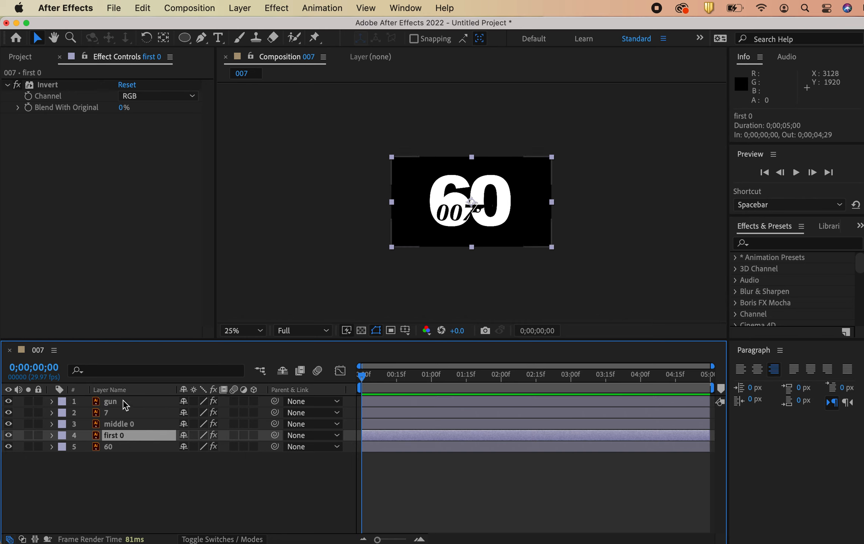
left_click(110, 401)
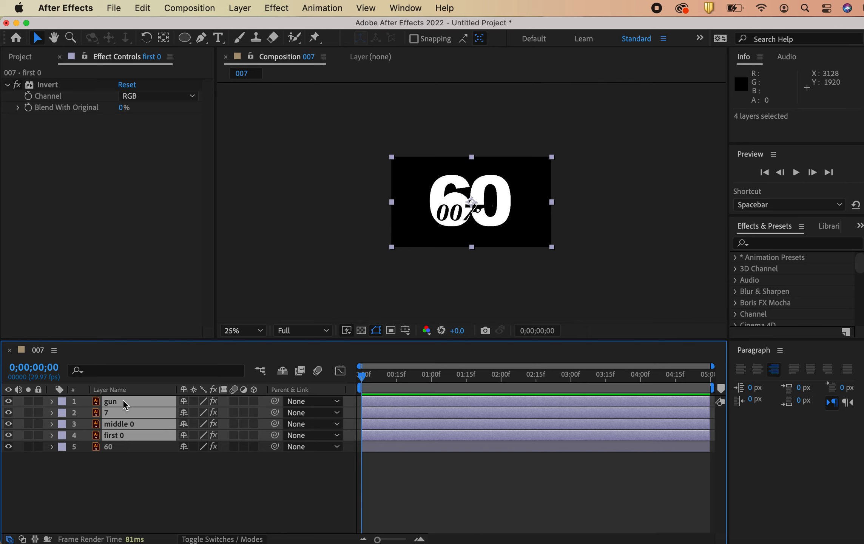
key("p")
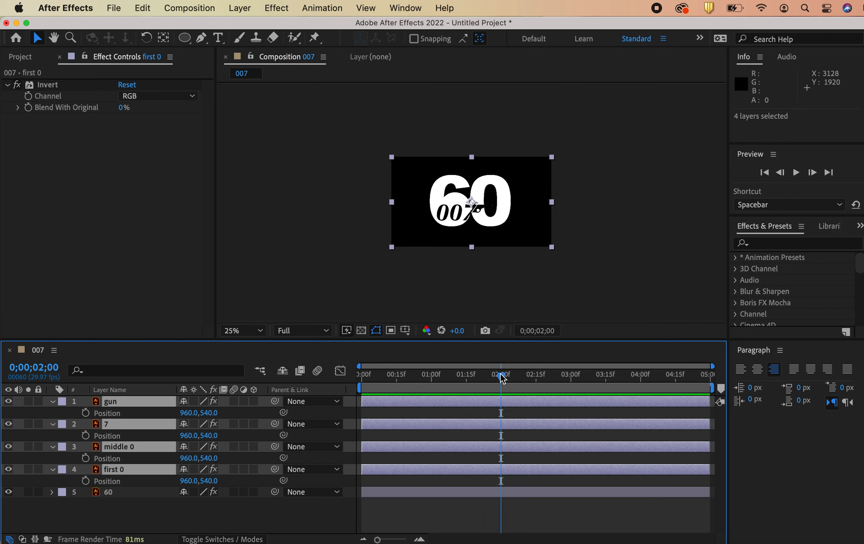
mouse_move(86, 413)
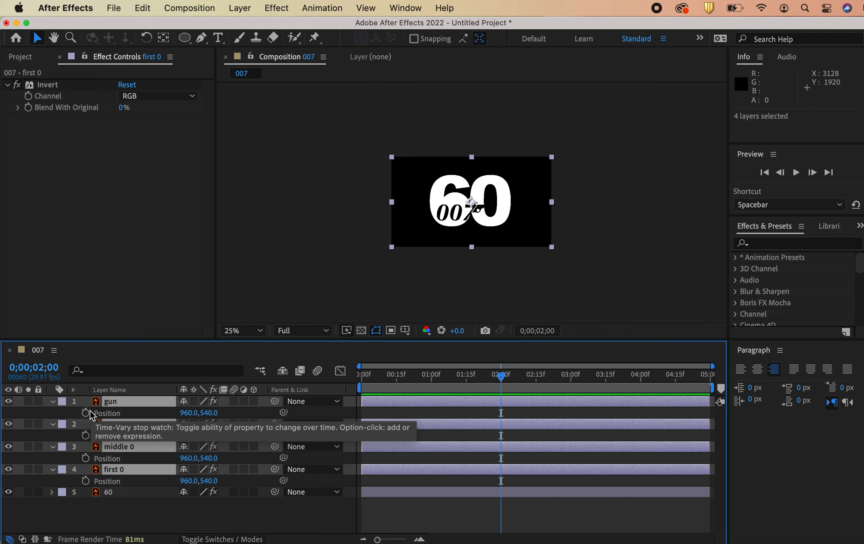
left_click(85, 413)
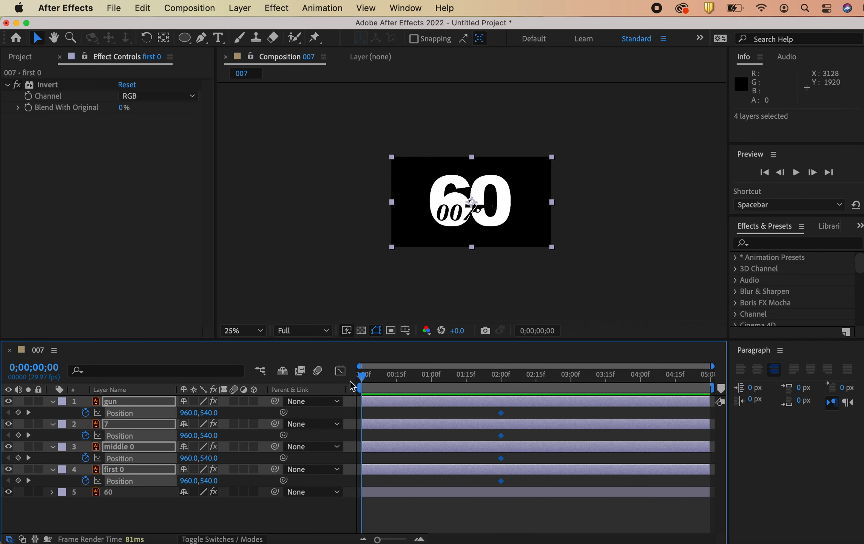
mouse_move(452, 204)
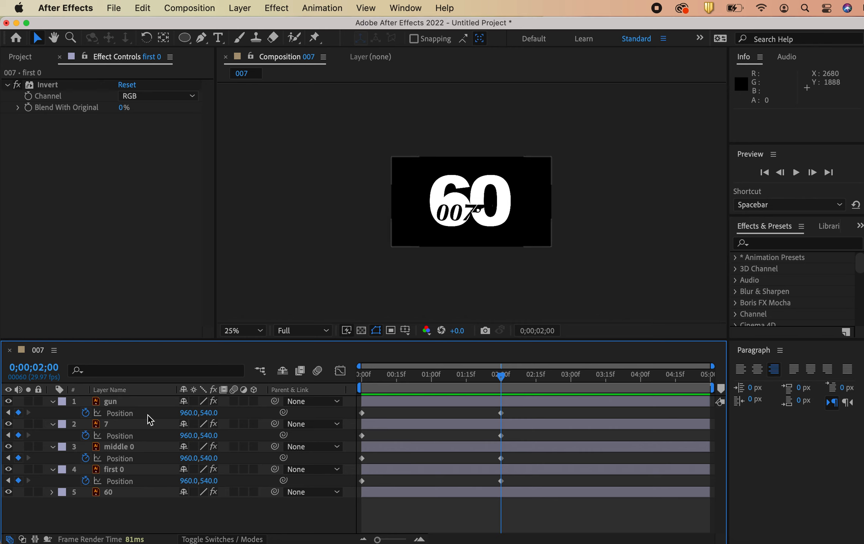
Pre-compose the four animated layers into a nested comp named '007 with gun motion'
left_click(110, 401)
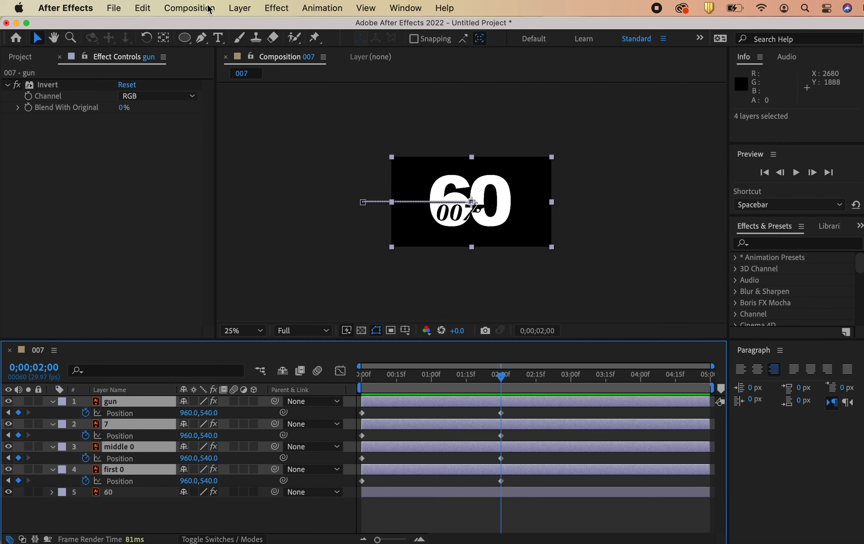
left_click(239, 8)
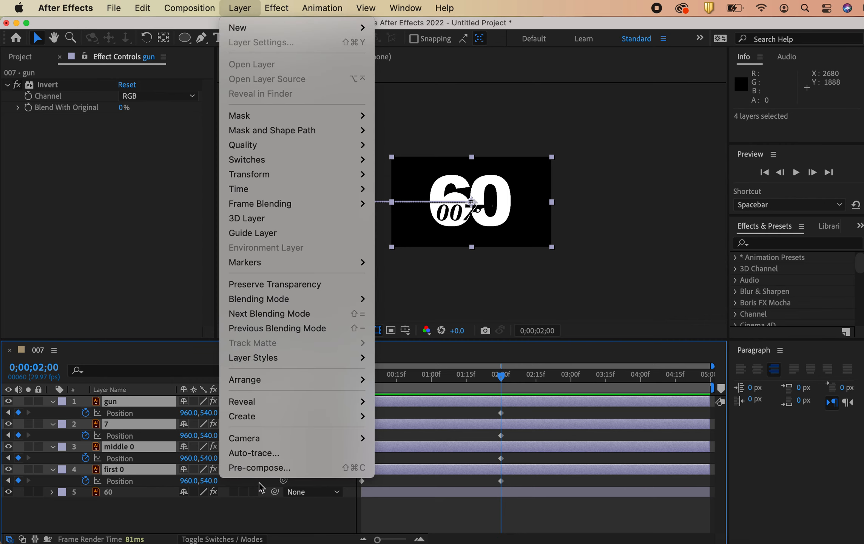
mouse_move(259, 467)
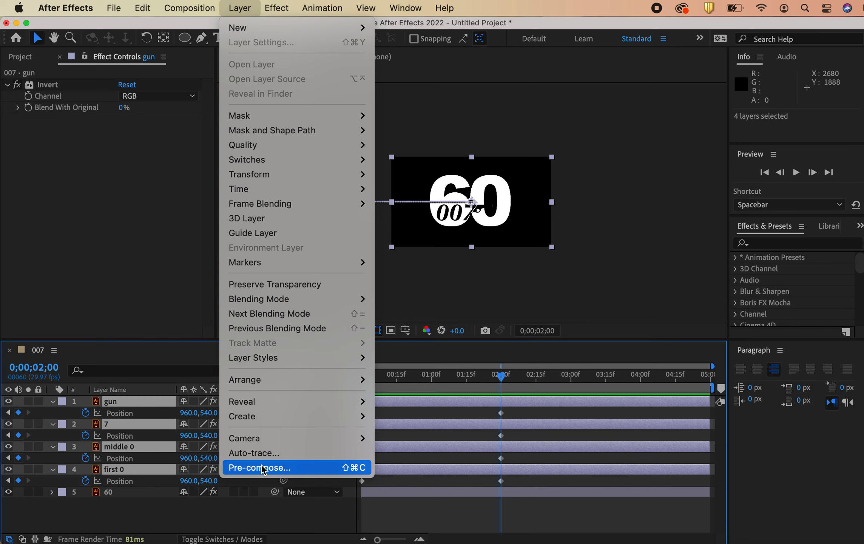
left_click(259, 468)
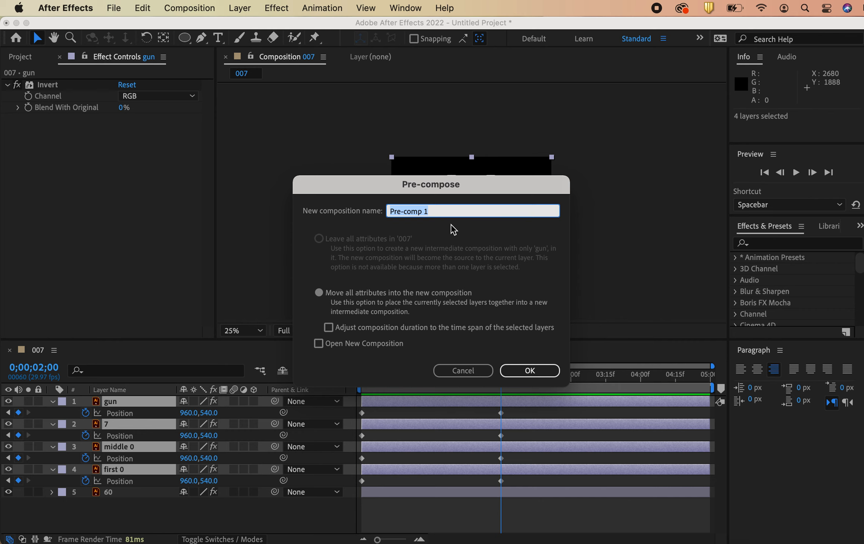
type("007")
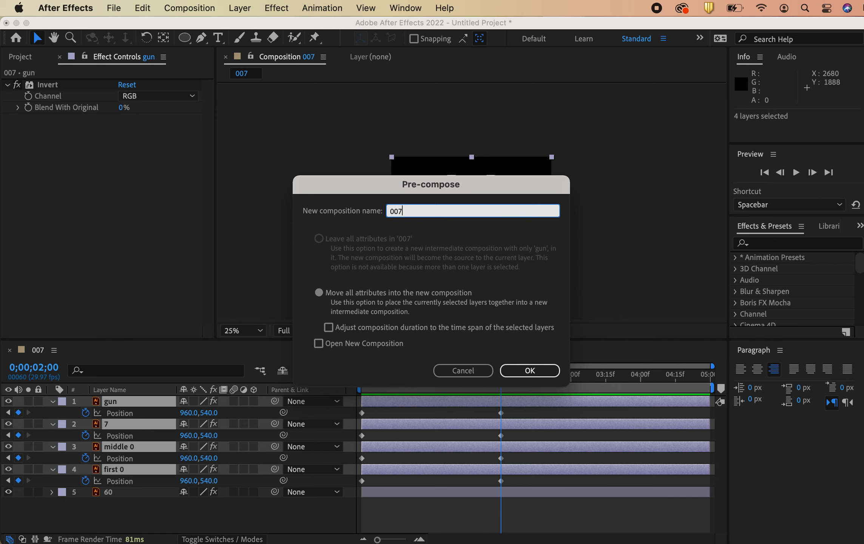
type("with gun anima")
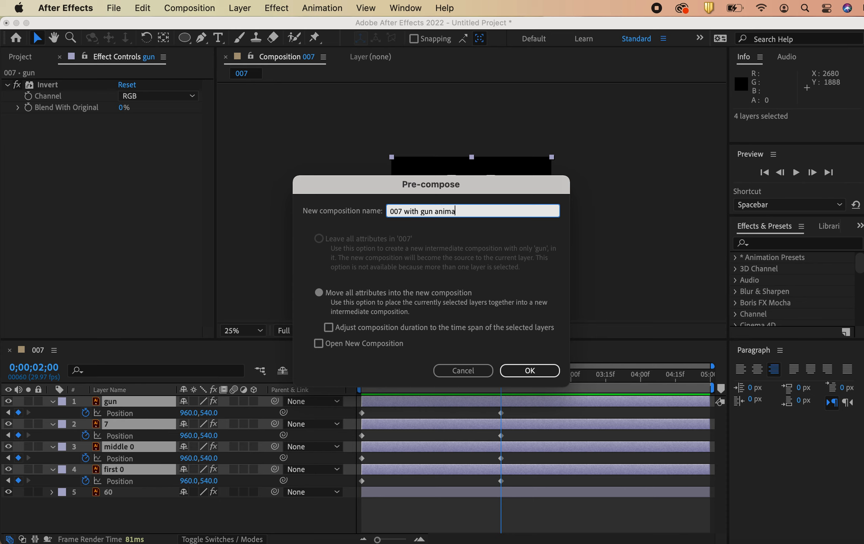
key("Backspace")
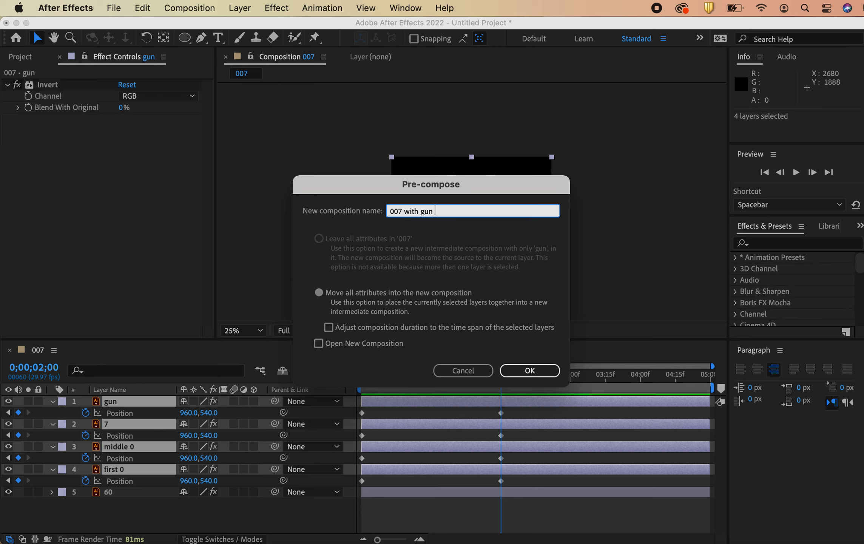
left_click(529, 370)
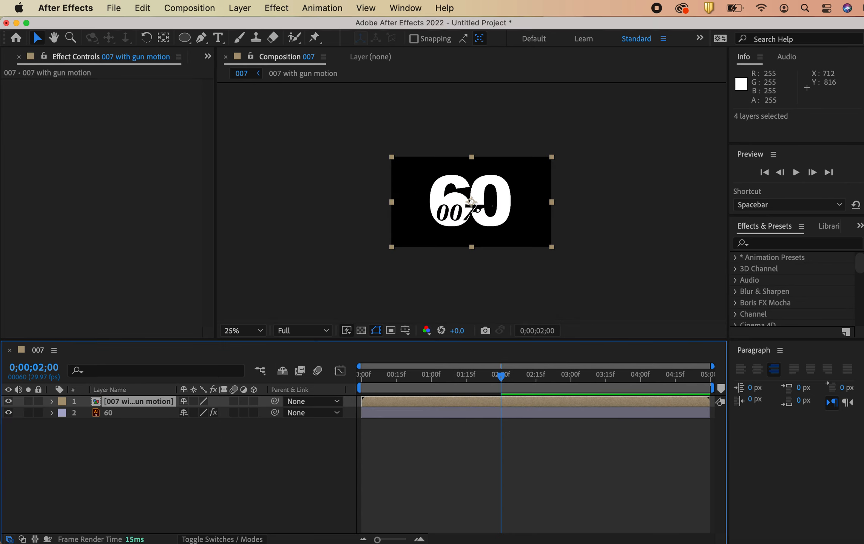
mouse_move(20, 407)
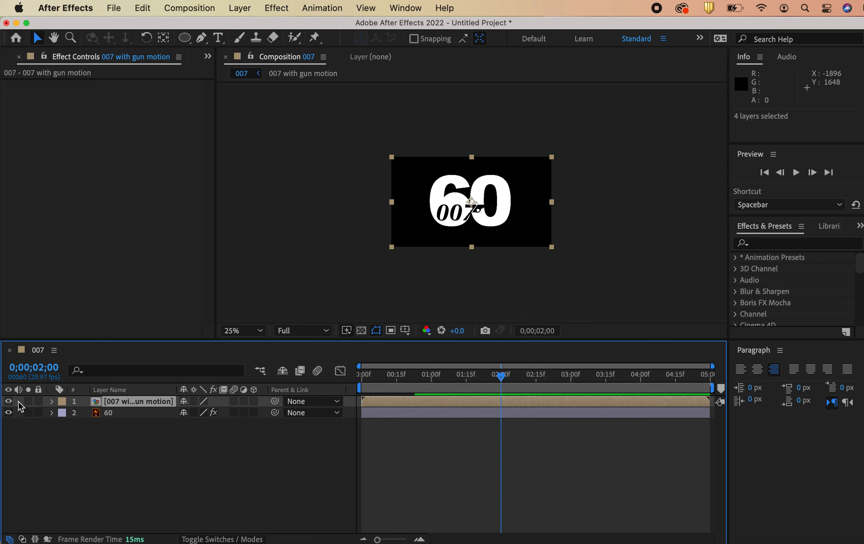
left_click(499, 376)
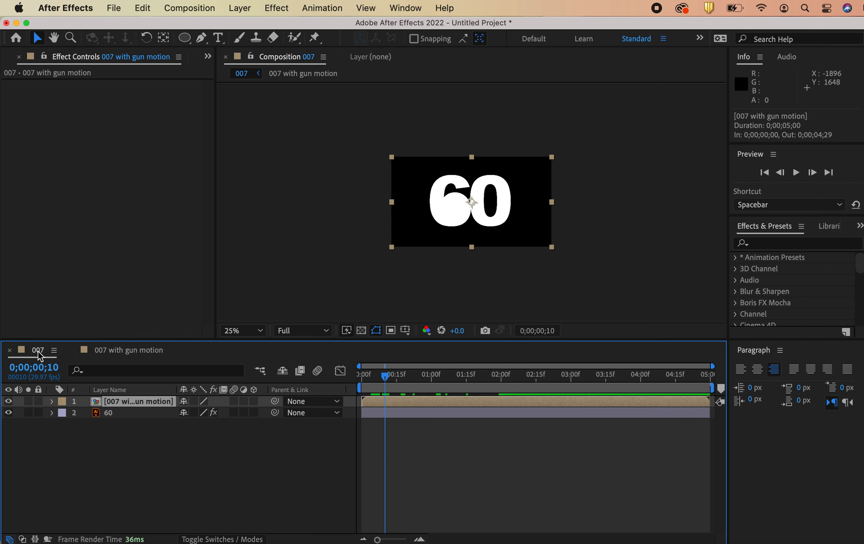
mouse_move(65, 351)
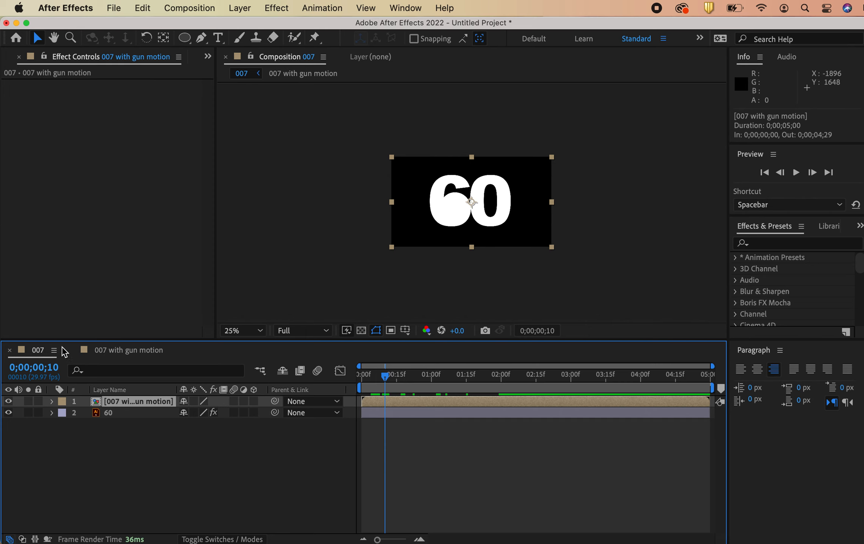
Rename the main composition to '007 with 60 years' in Composition Settings
left_click(189, 7)
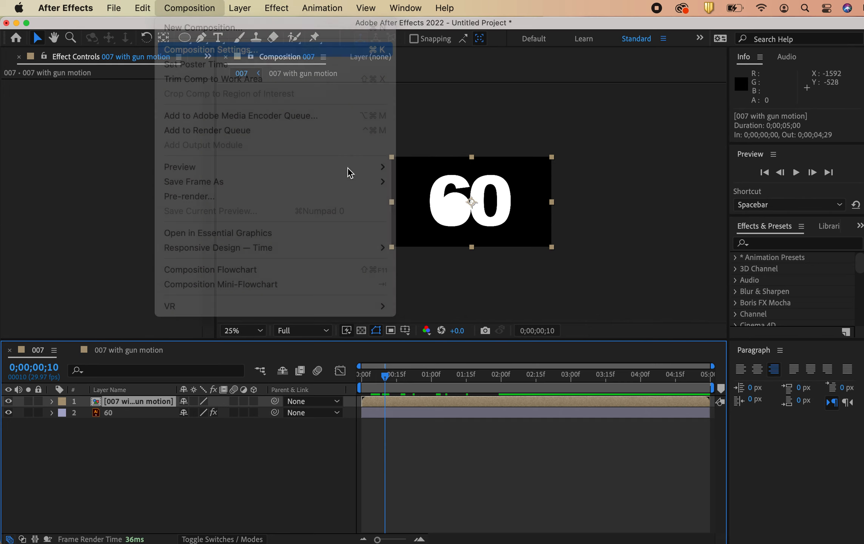
left_click(211, 50)
type("007 with 60")
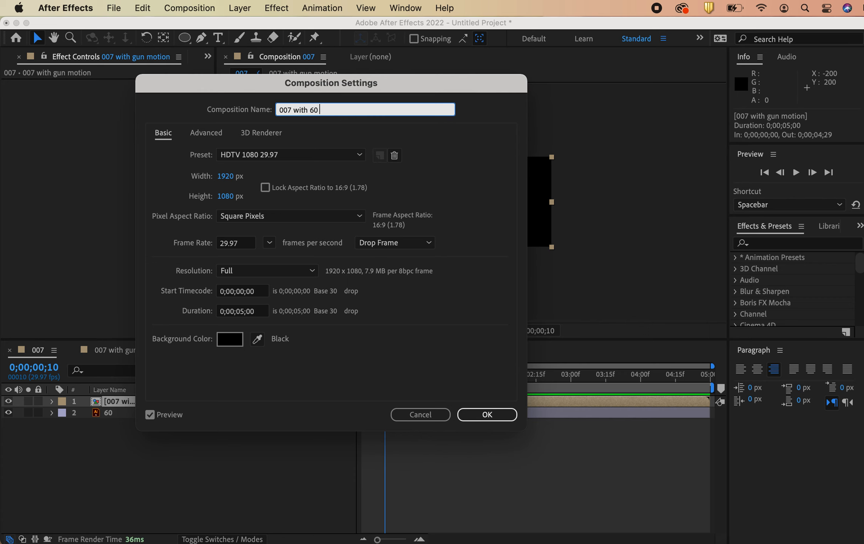
left_click(486, 415)
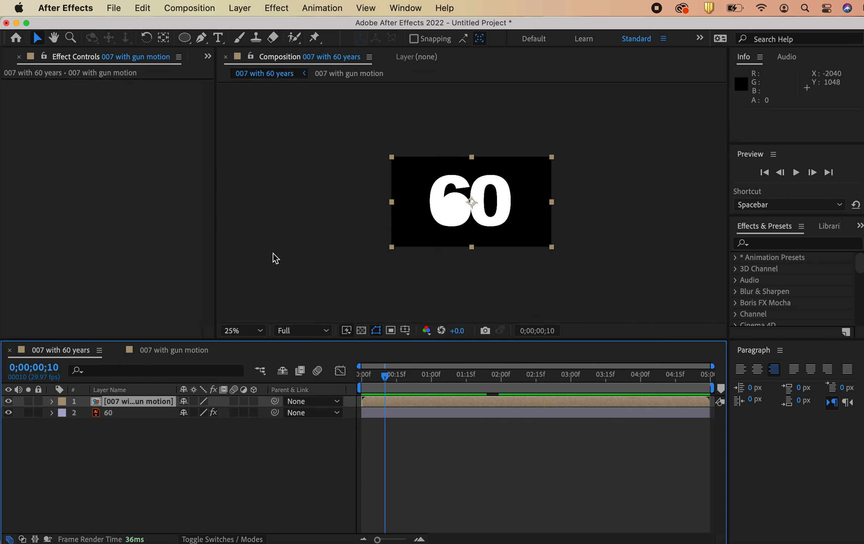
left_click(240, 460)
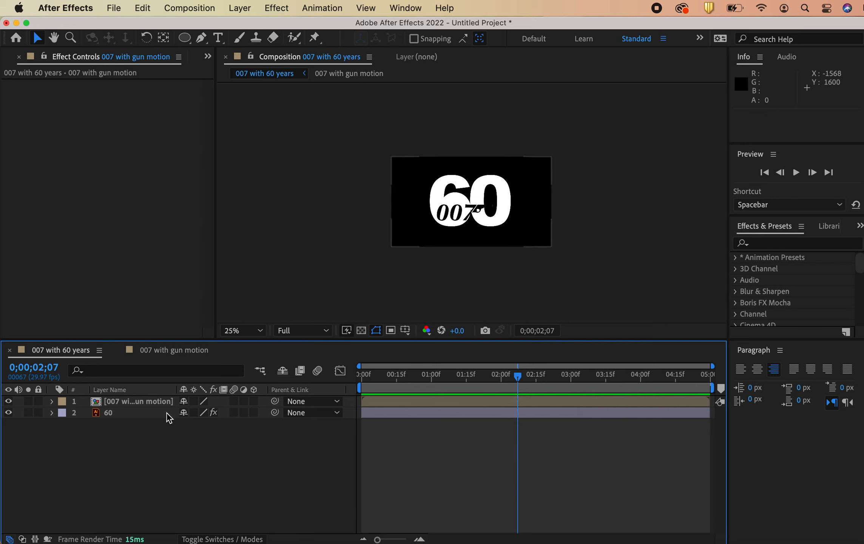
Duplicate the nested logo layer with Invert on the top copy and park the time at about 1;25
left_click(132, 401)
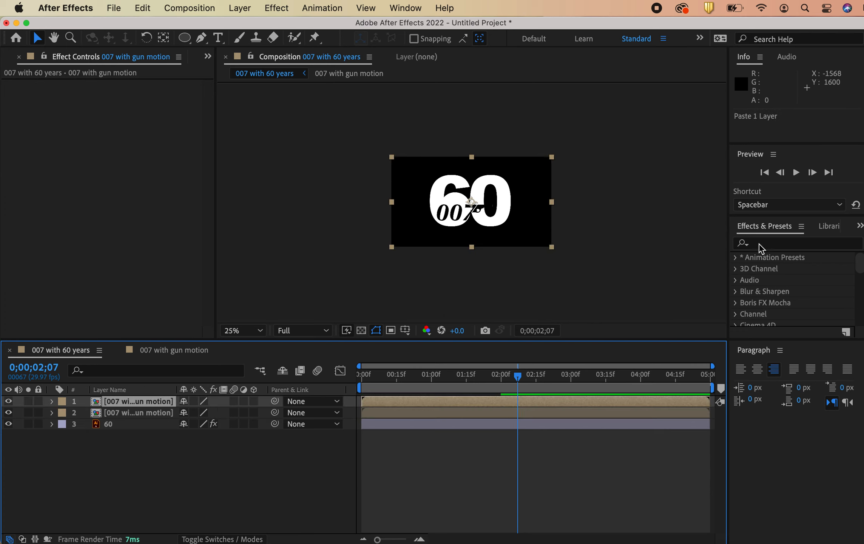
type("inv")
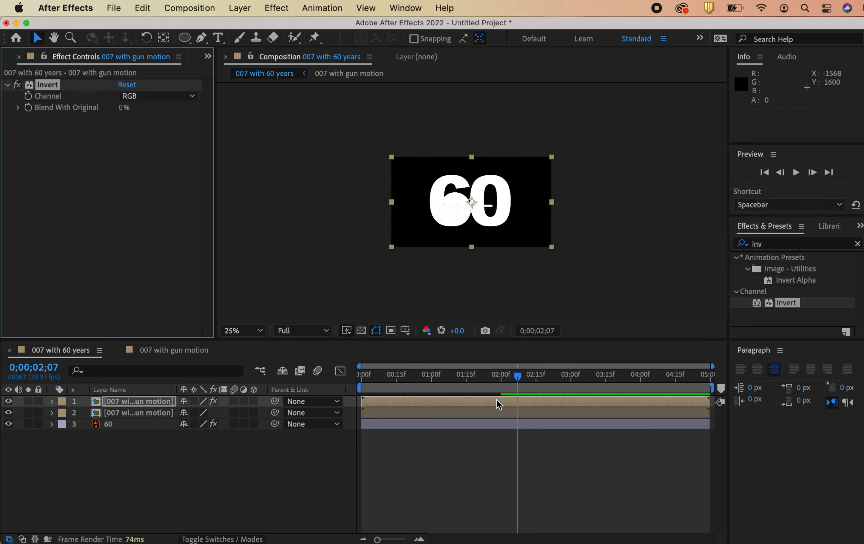
left_click(8, 400)
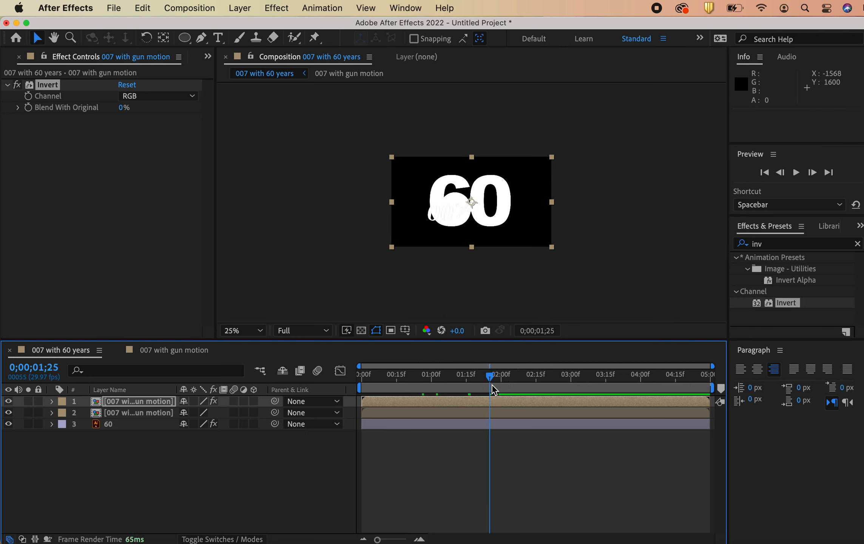
left_click(239, 330)
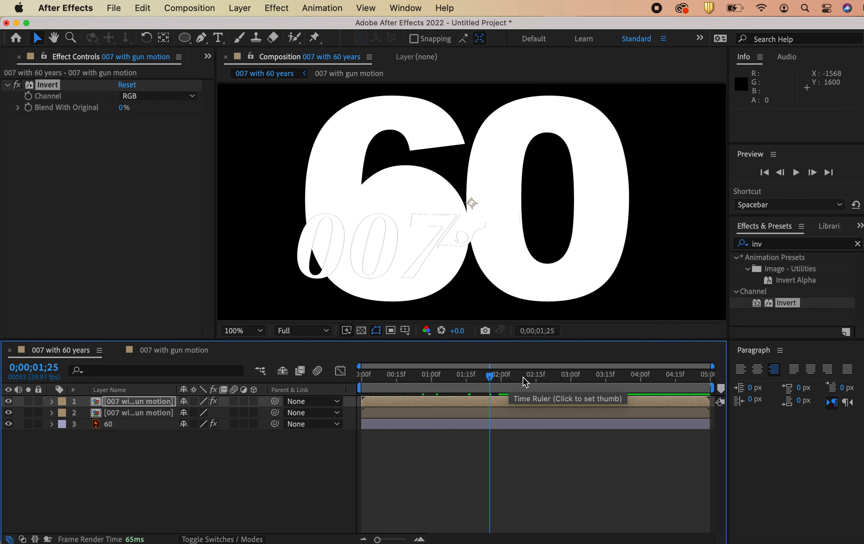
mouse_move(523, 223)
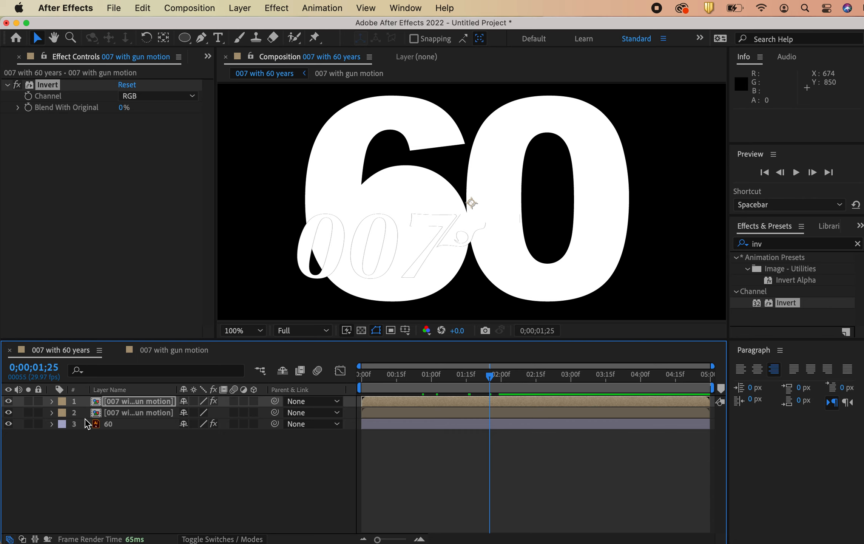
Draw a small rectangular mask over the gun barrel inside the zero on the inverted copy
left_click(184, 38)
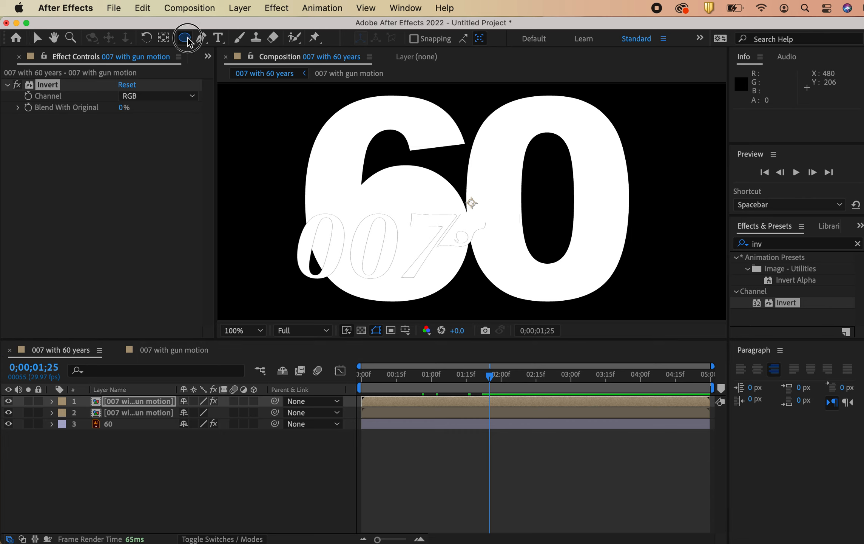
left_click(185, 37)
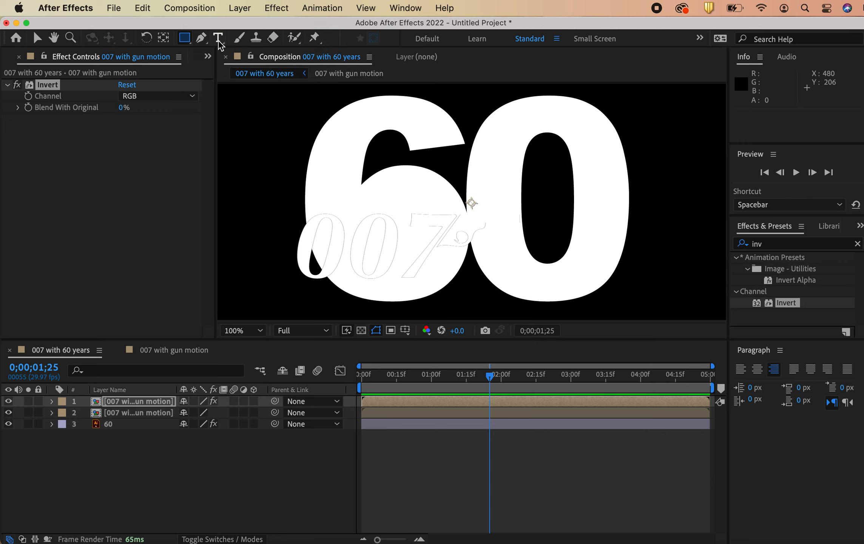
mouse_move(562, 243)
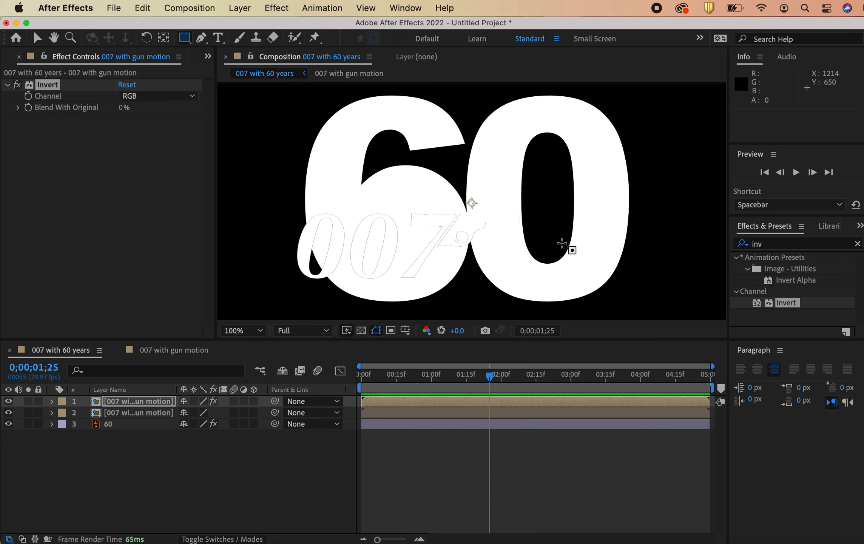
mouse_move(524, 209)
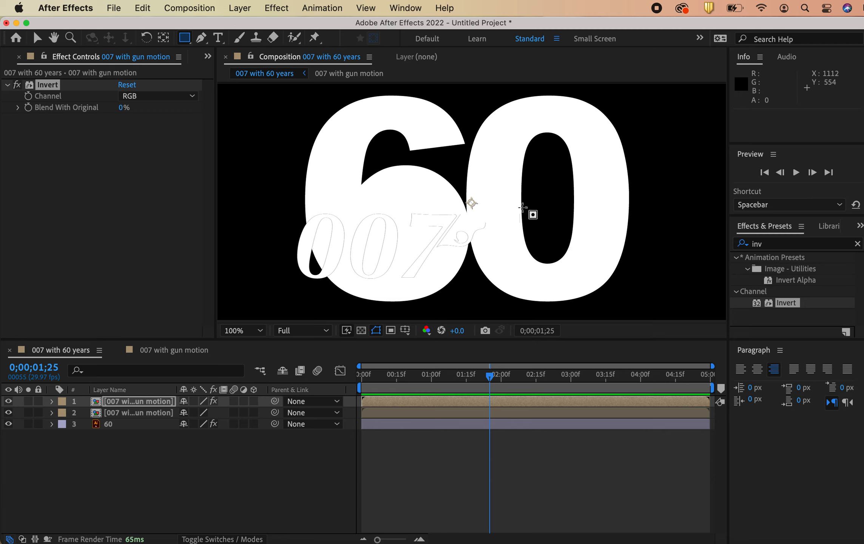
mouse_move(524, 149)
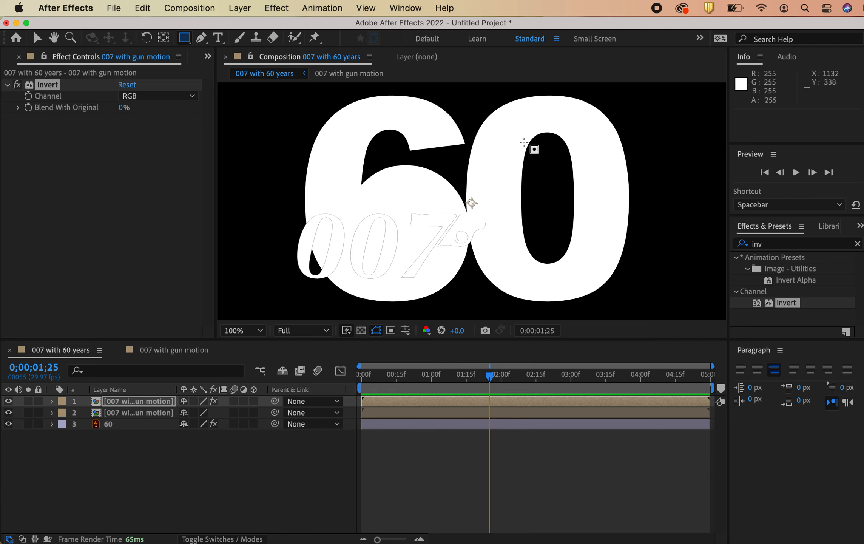
mouse_move(529, 219)
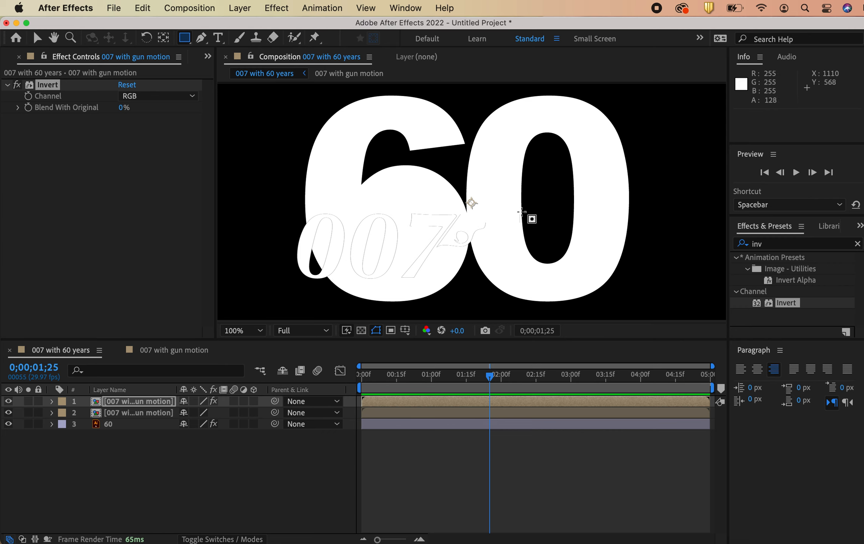
mouse_move(525, 213)
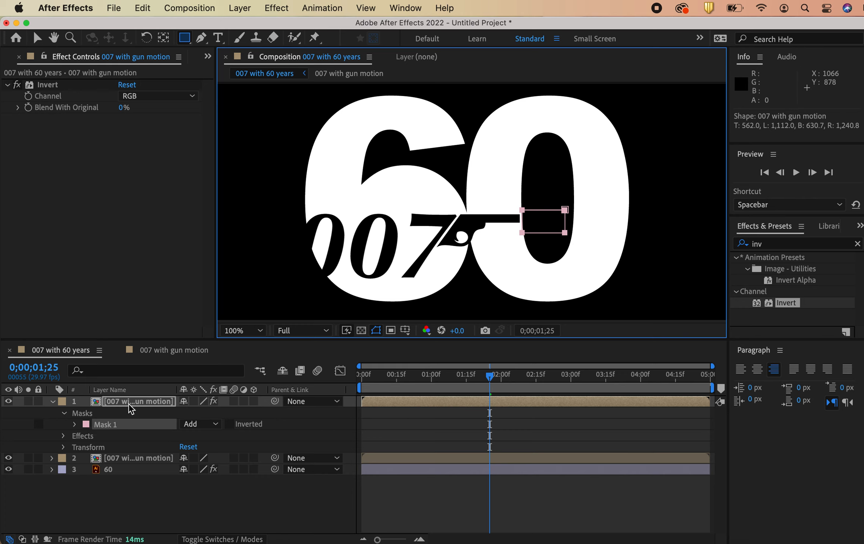
mouse_move(135, 375)
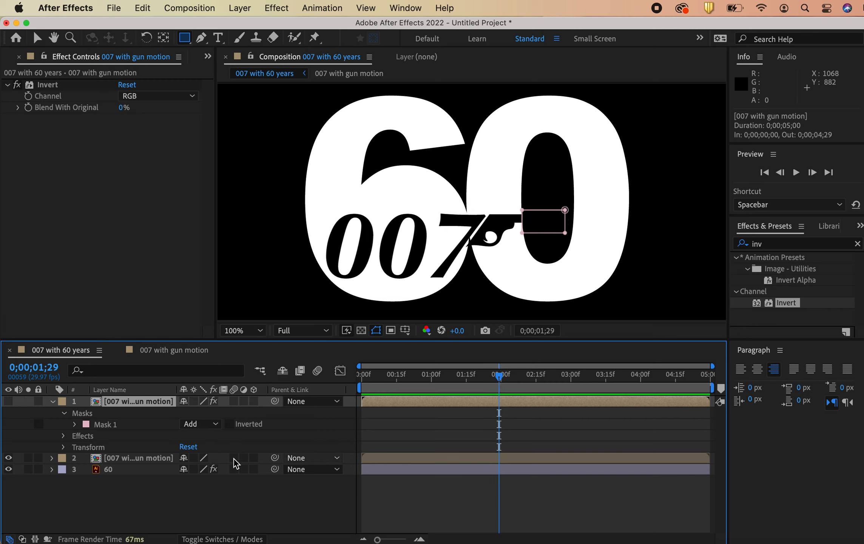
left_click(8, 458)
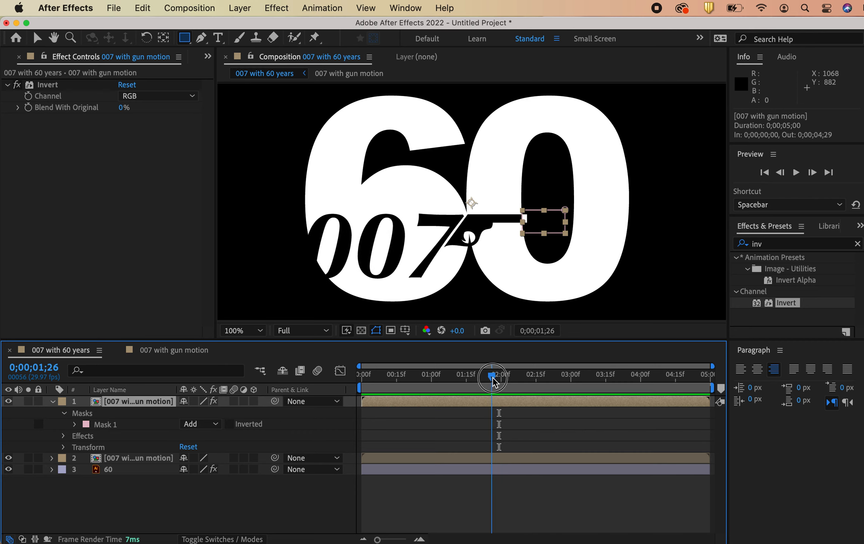
mouse_move(495, 385)
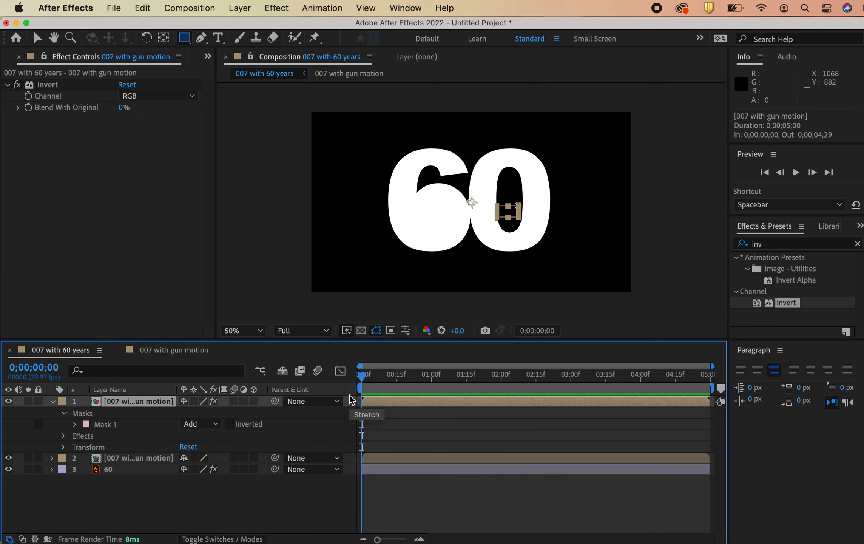
mouse_move(39, 38)
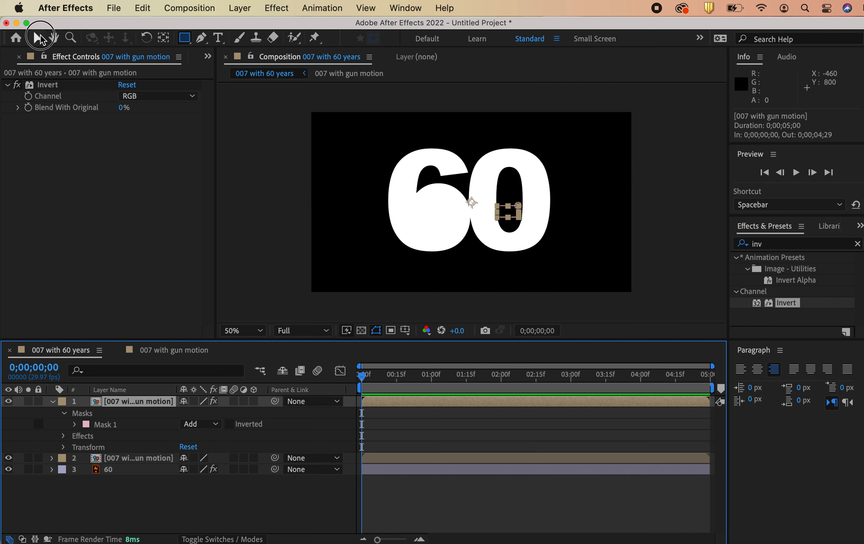
Keyframe the 60 layer's opacity from 0% to 100% over the first frames and preview the fade-in
left_click(38, 38)
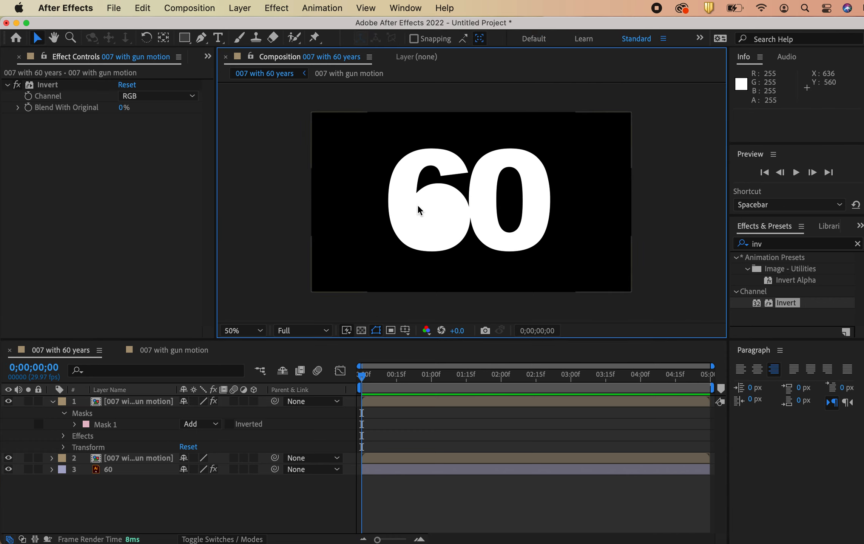
mouse_move(401, 480)
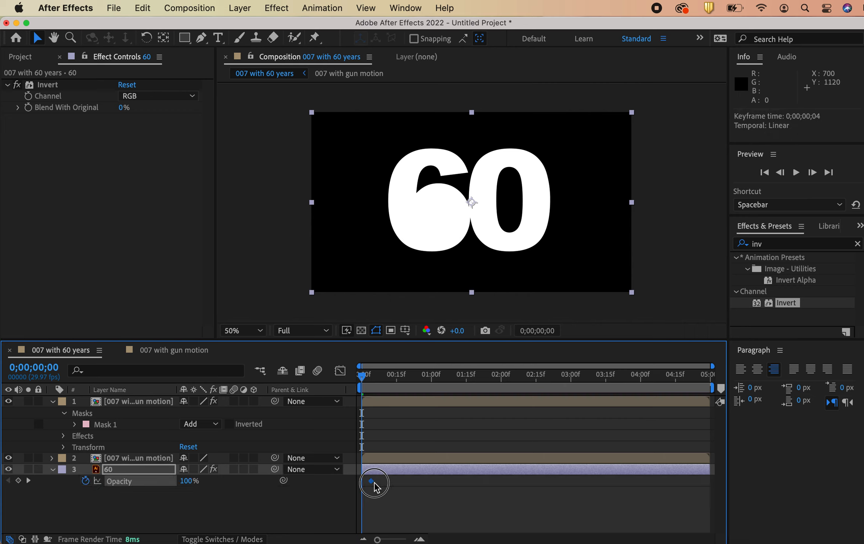
left_click(380, 481)
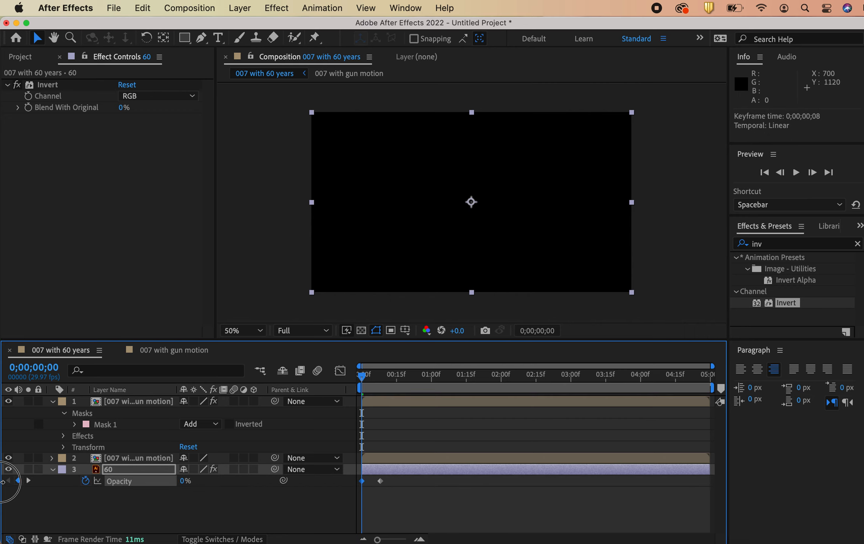
key("space")
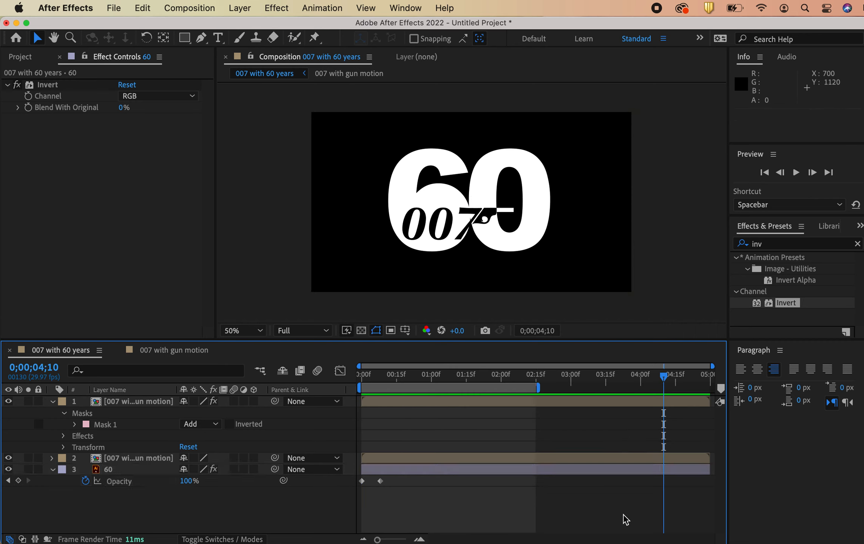
key("space")
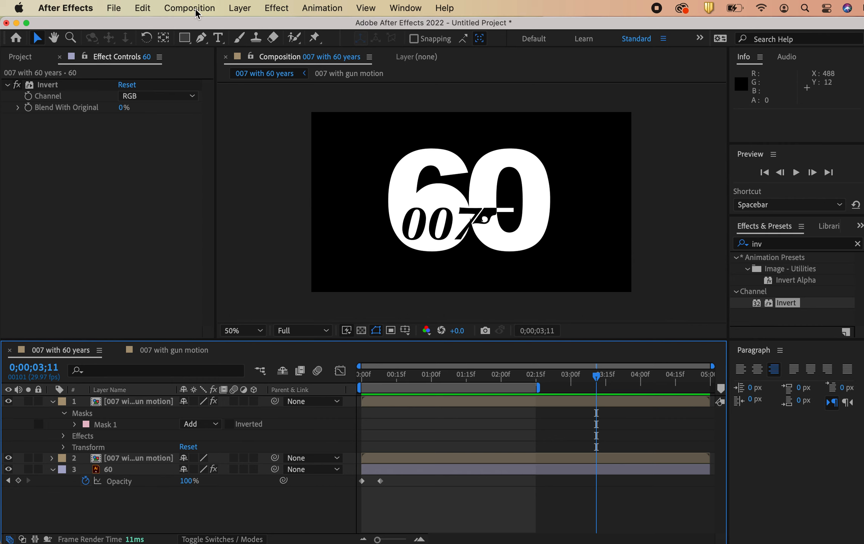
Set the composition Duration to 0;00;02;15 in Composition Settings
left_click(189, 7)
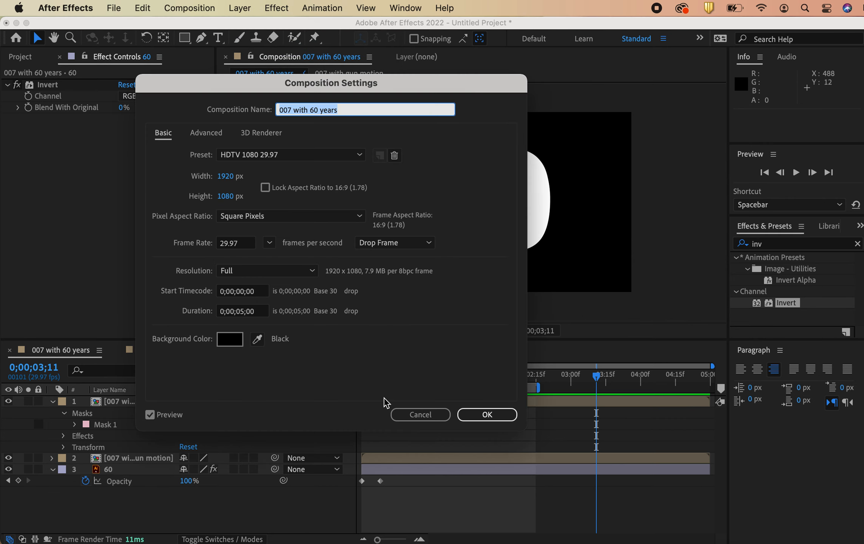
left_click(242, 311)
type("2;1")
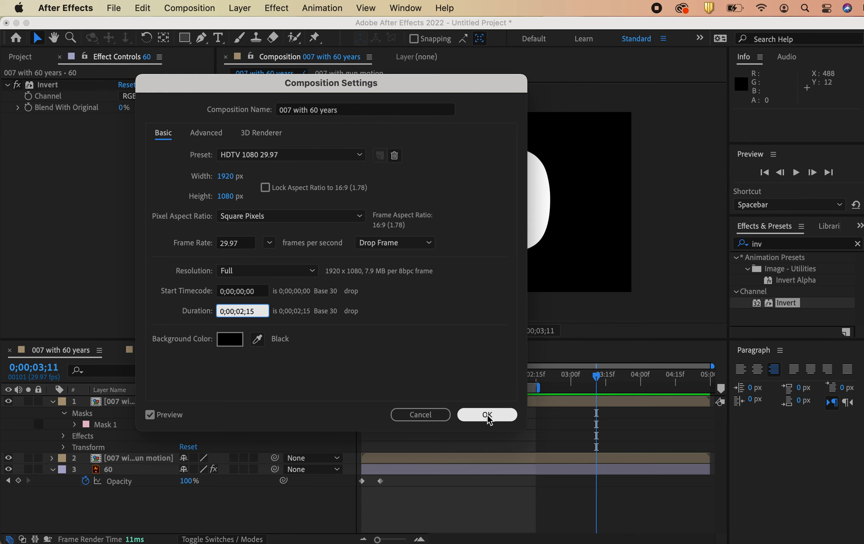
left_click(486, 415)
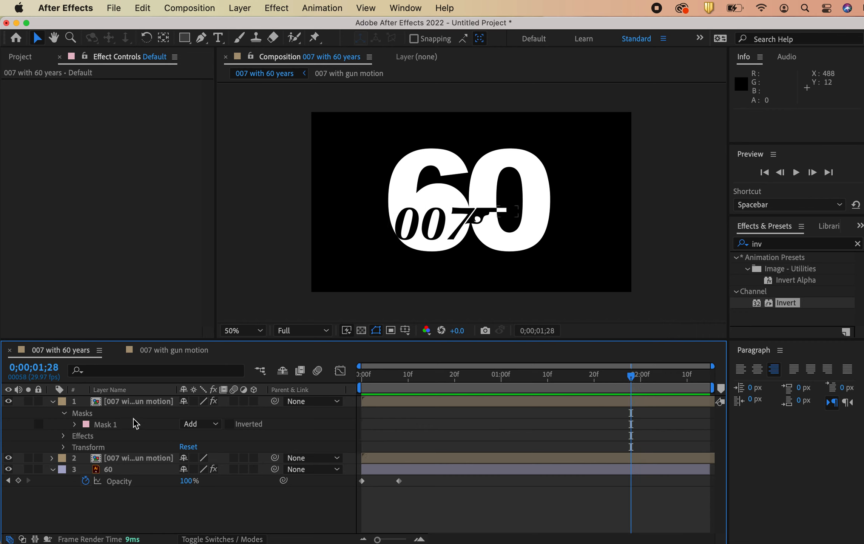
left_click(50, 400)
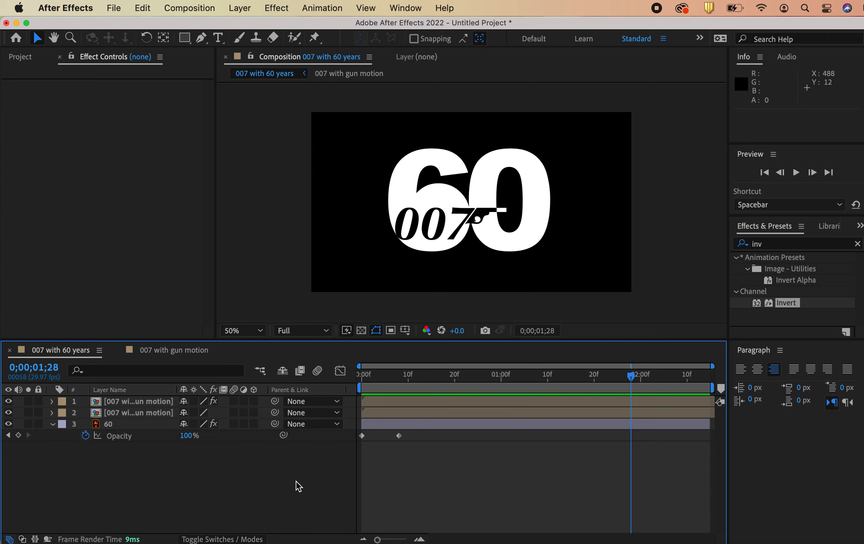
mouse_move(564, 223)
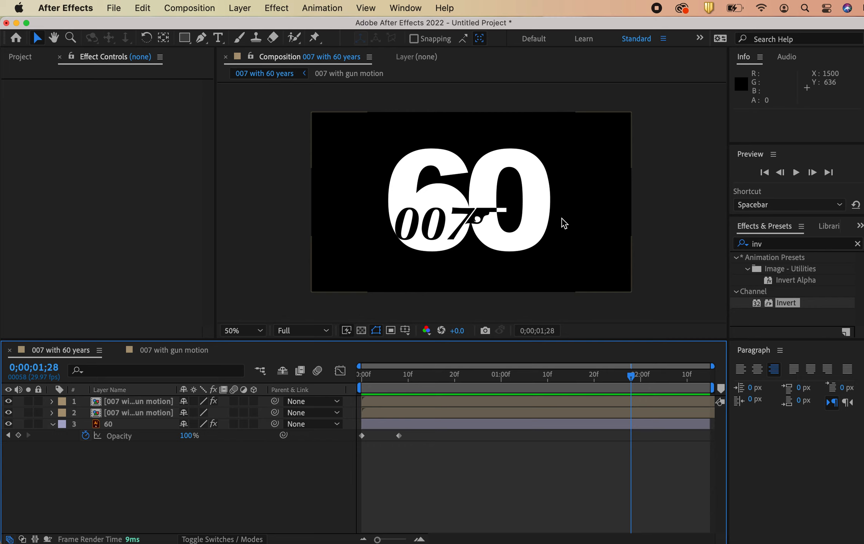
mouse_move(666, 371)
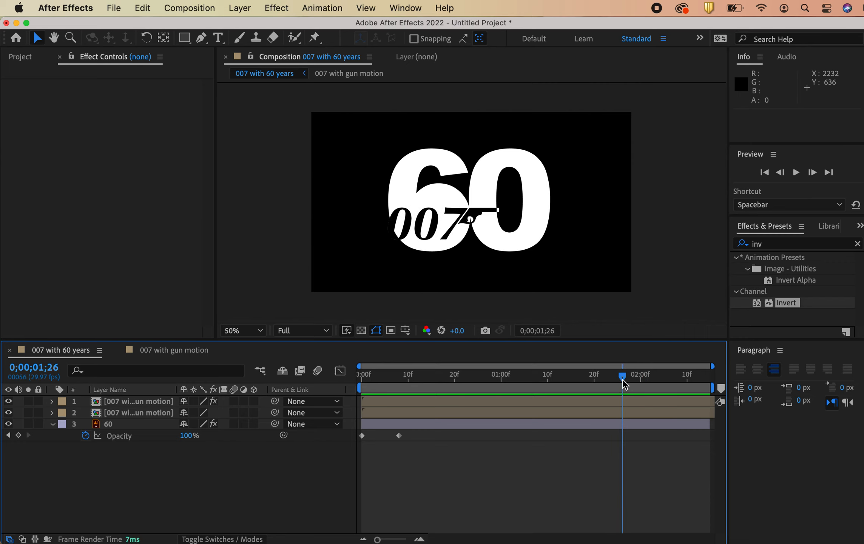
mouse_move(625, 384)
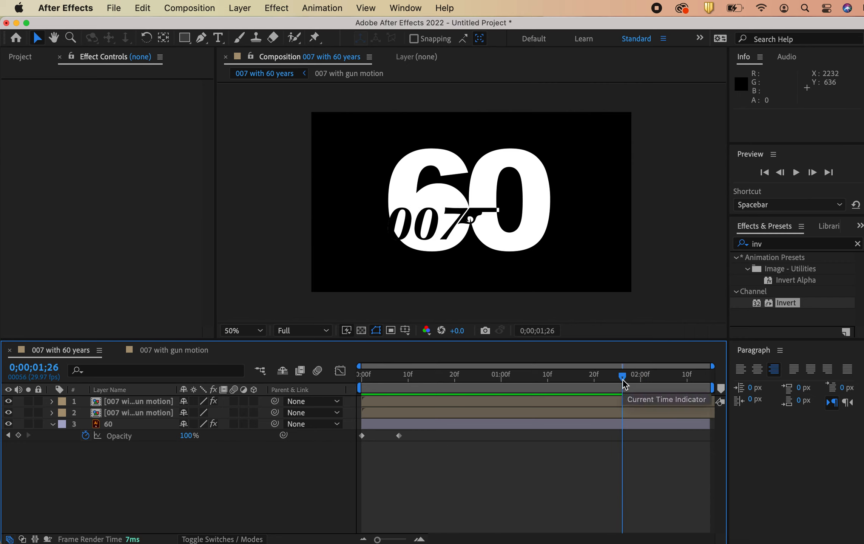